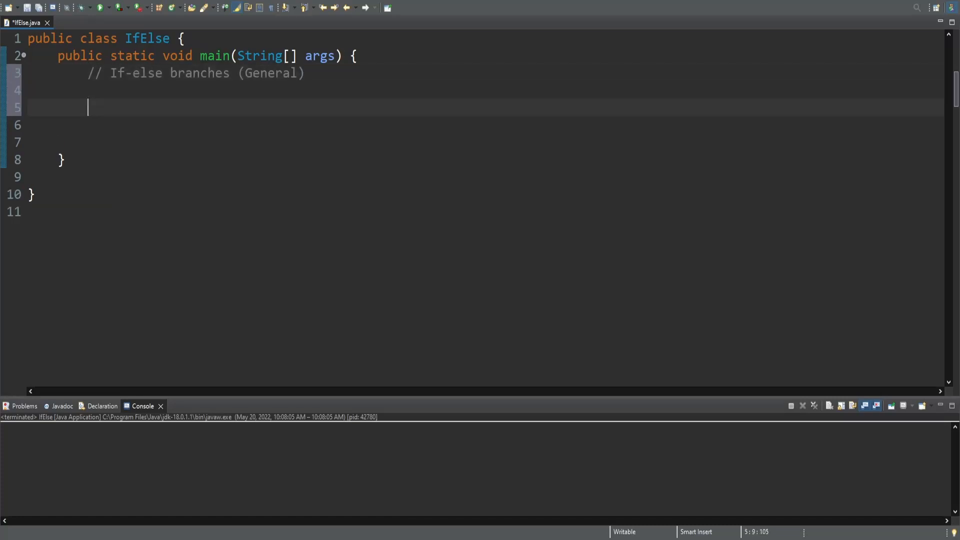
Step: Add comments explaining that branches execute statements when a condition is met and introducing if
type("// Using branches in your code will allow you to execute")
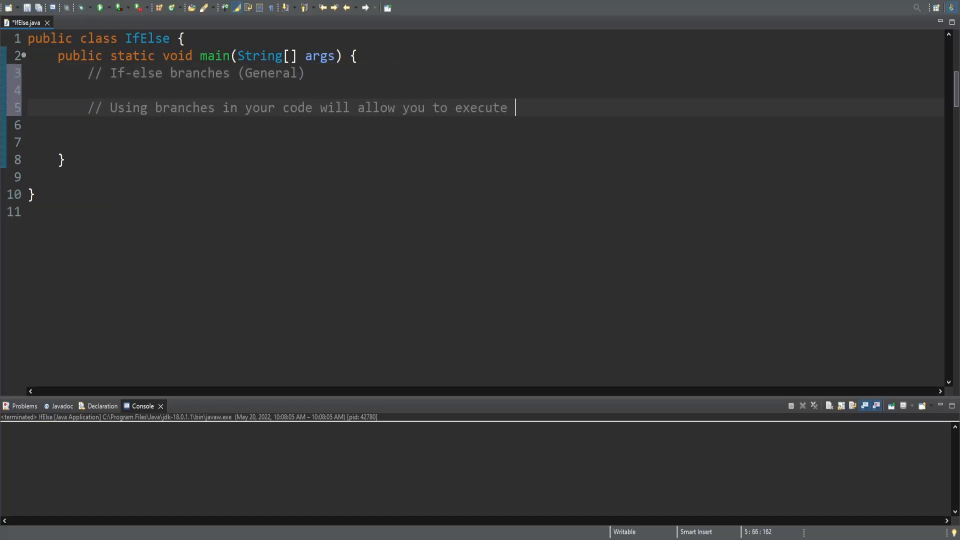
type("certain statements when a specific condition is met.")
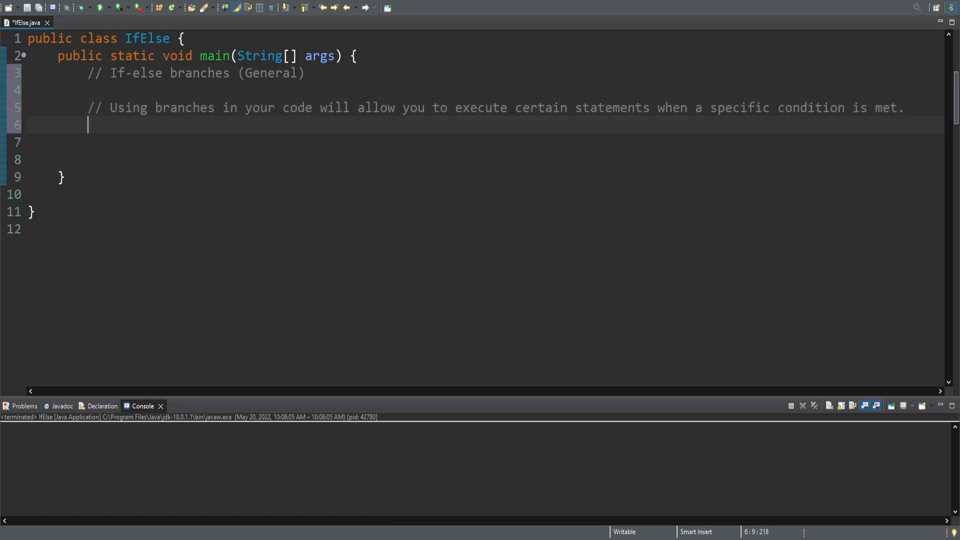
type("// Using an if branch will open up your program to many more possibilities.")
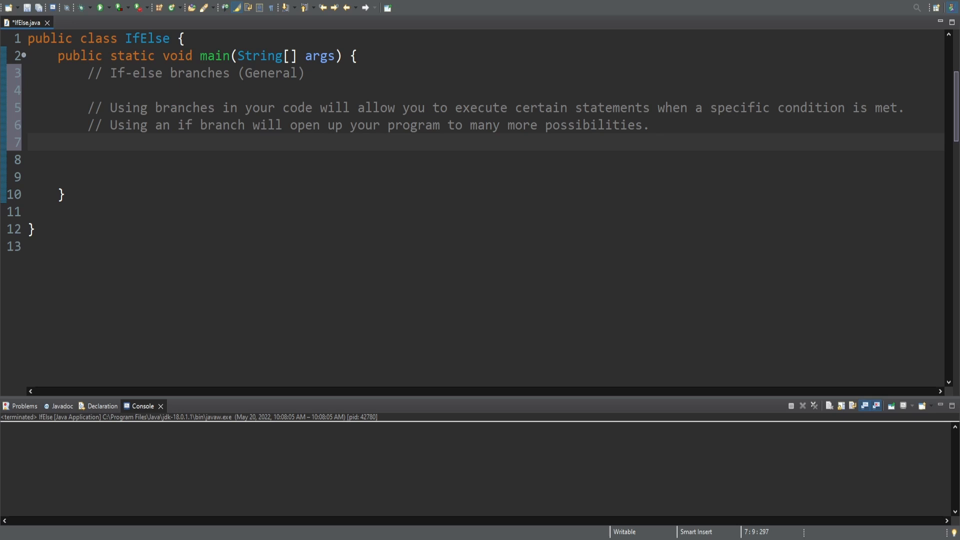
Step: Declare userHeight 48 and pizzaSlices 2, then add the Example 1 roller-coaster height comment
type("// Let's create")
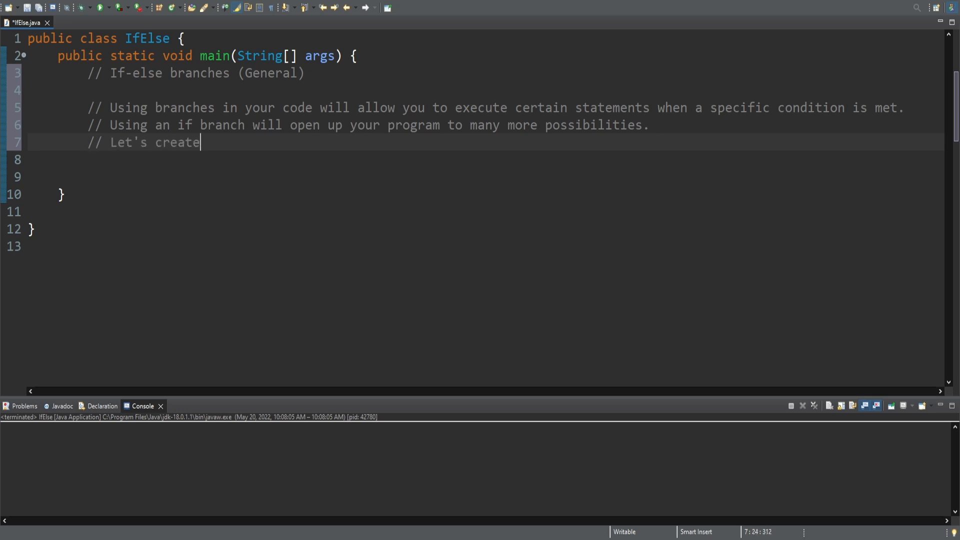
type("some variables that'll be used throughout this video.")
type("// Example 1: Are you tall eno")
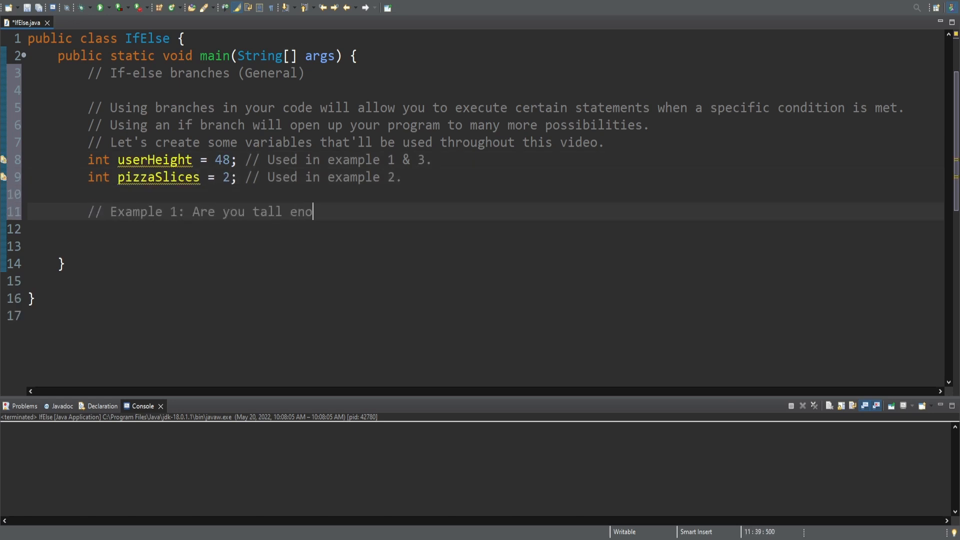
type("ugh (in inches) to ride the roller coaster alone?")
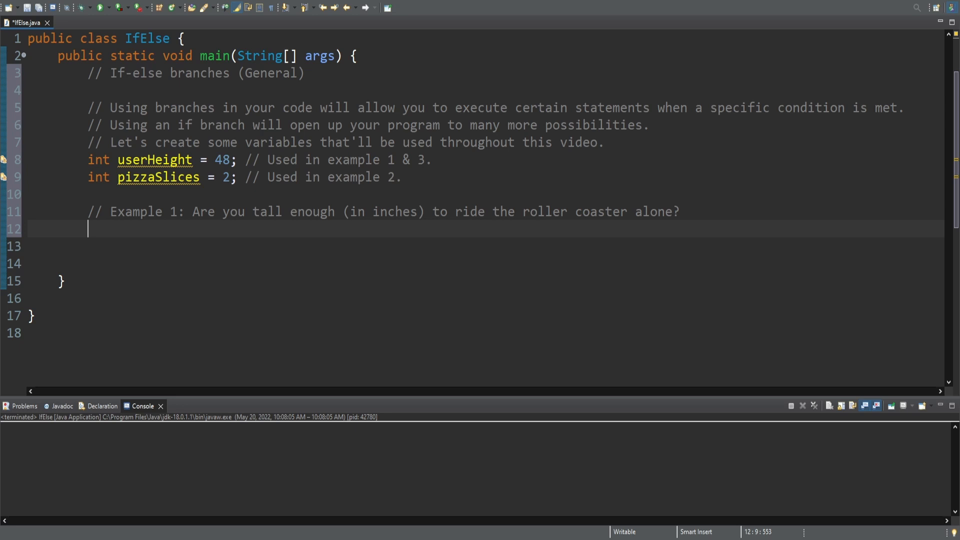
Step: Write if (userHeight > 47) printing "You are tall enough to ride alone!"
type("If (userHeight > 4")
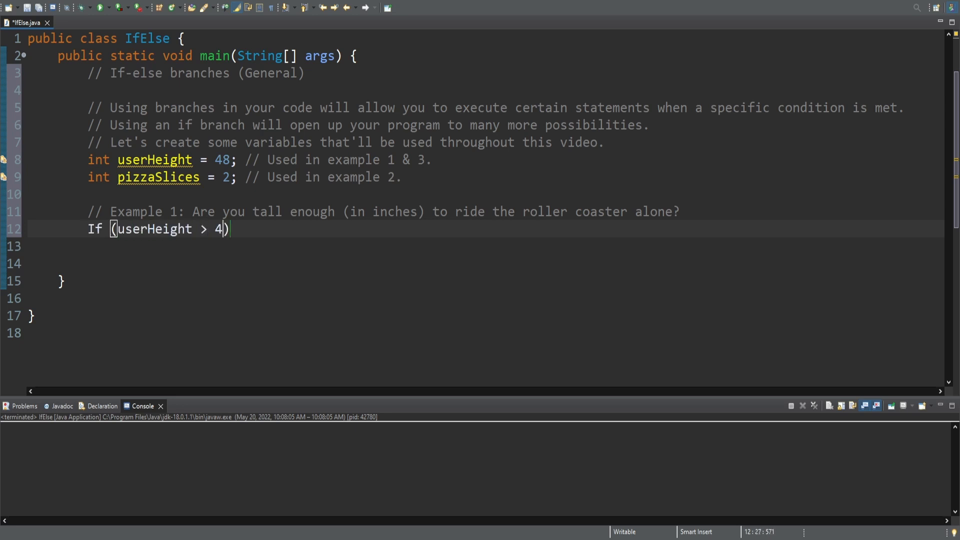
type("7) {")
left_click(486, 247)
type("System.out.println(\"You are tall enoug")
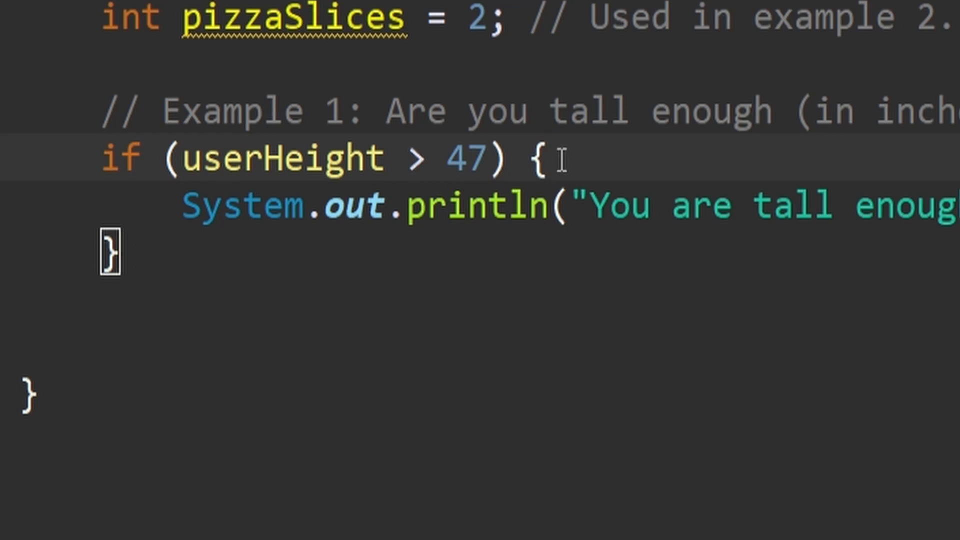
left_click(110, 251)
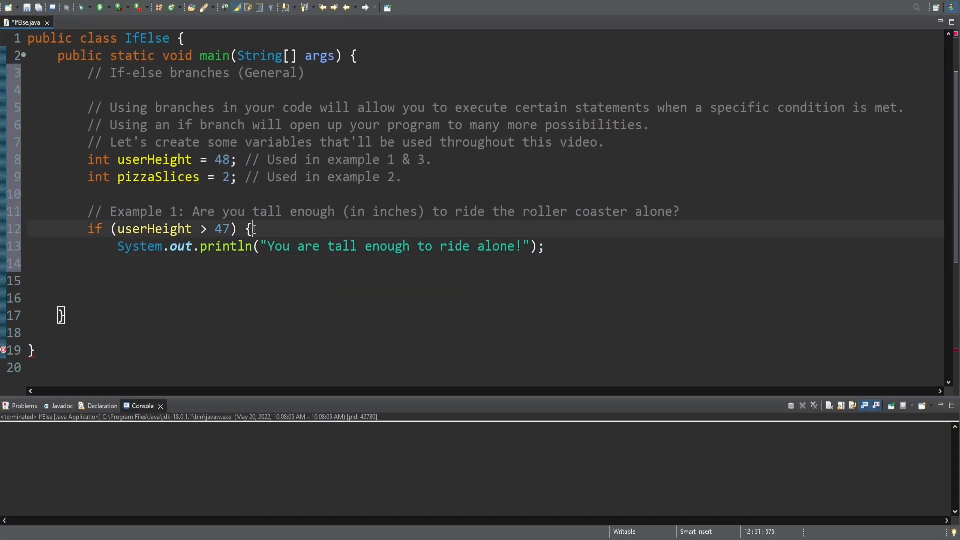
Step: Remove the opening brace and run IfElse to see "You are tall enough to ride alone!"
key("BackSpace")
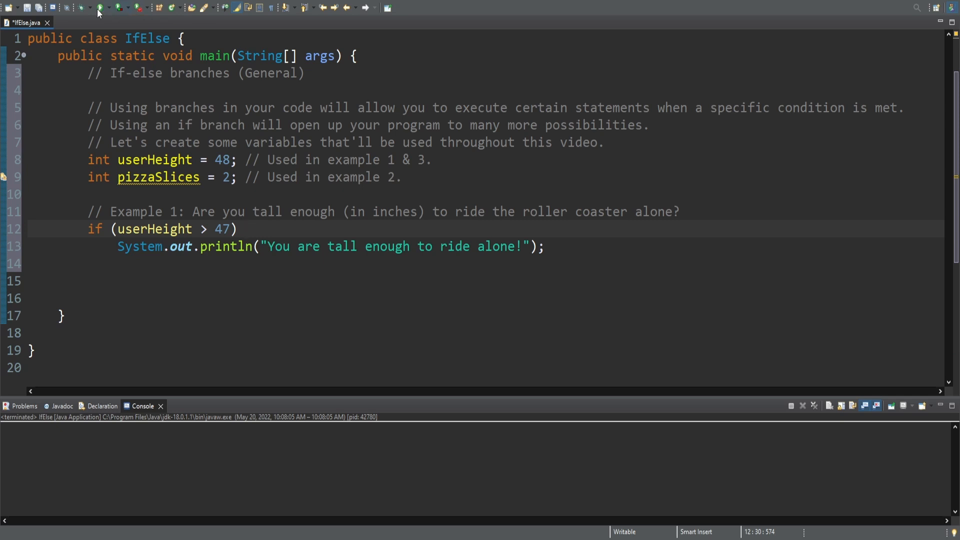
left_click(102, 7)
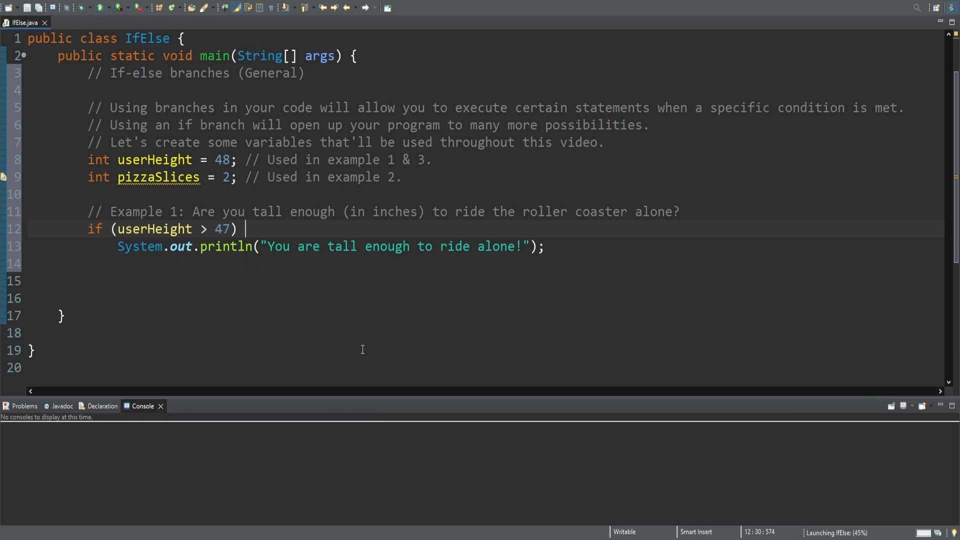
left_click(88, 7)
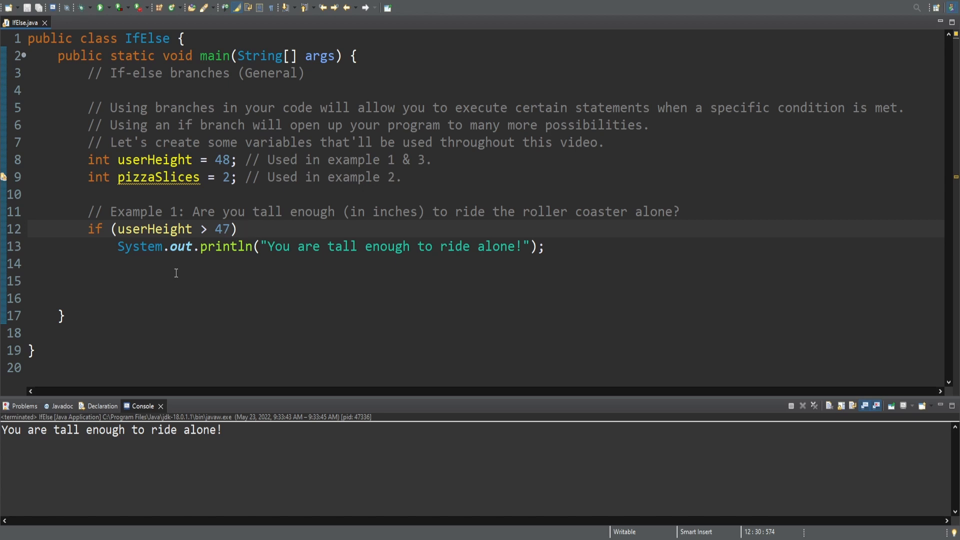
Step: Restore the braces around the println below the height condition
left_click(244, 229)
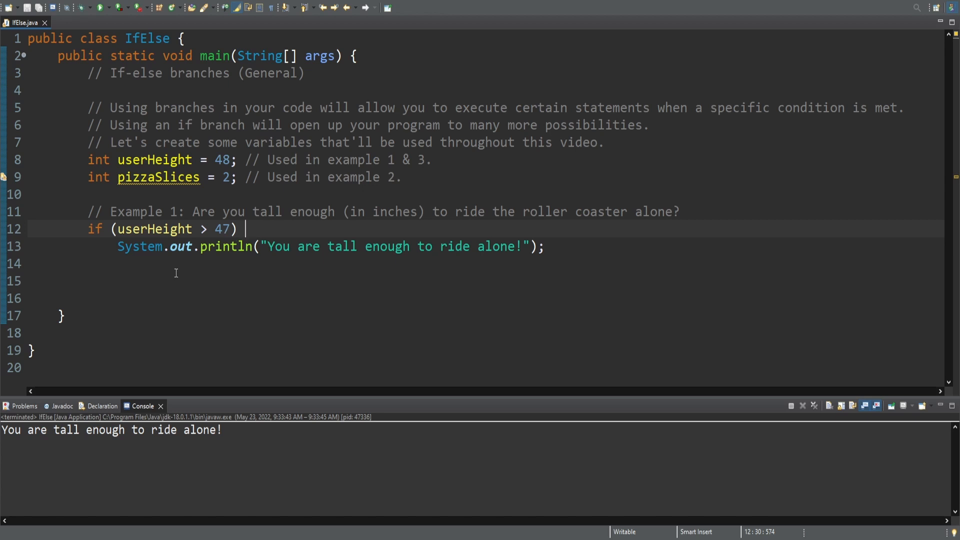
key("Return")
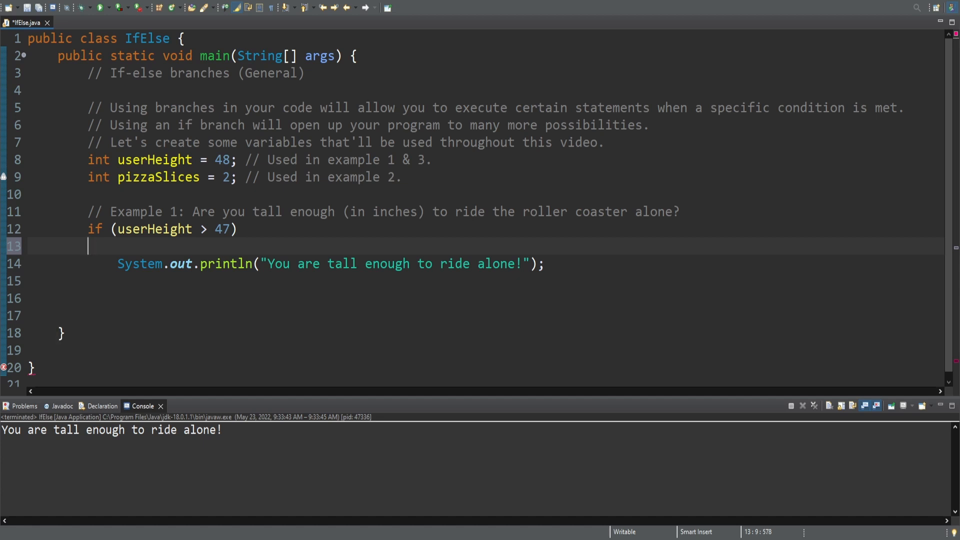
type("{")
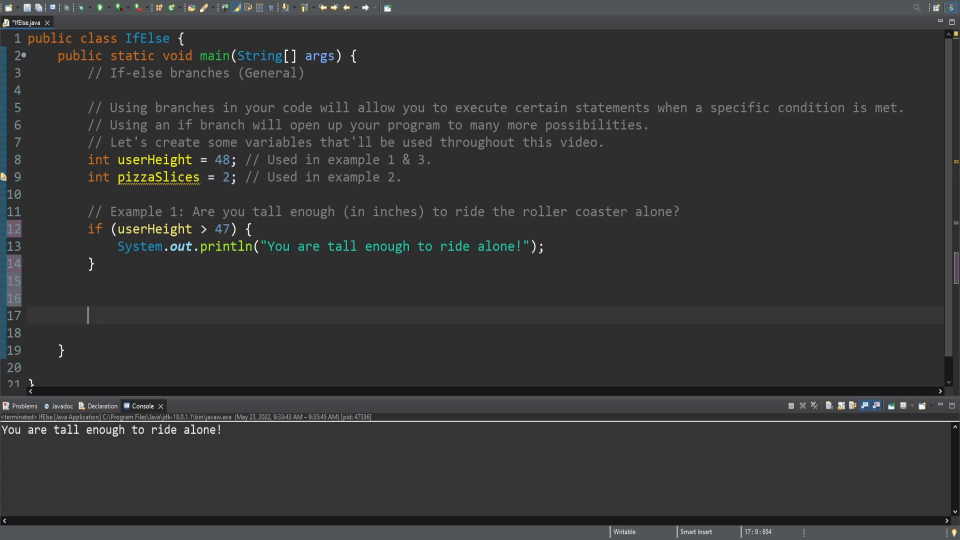
Step: Add comments on multiple if statements, the == equality operator, and the Example 2 pizza question
type("// You can also hav")
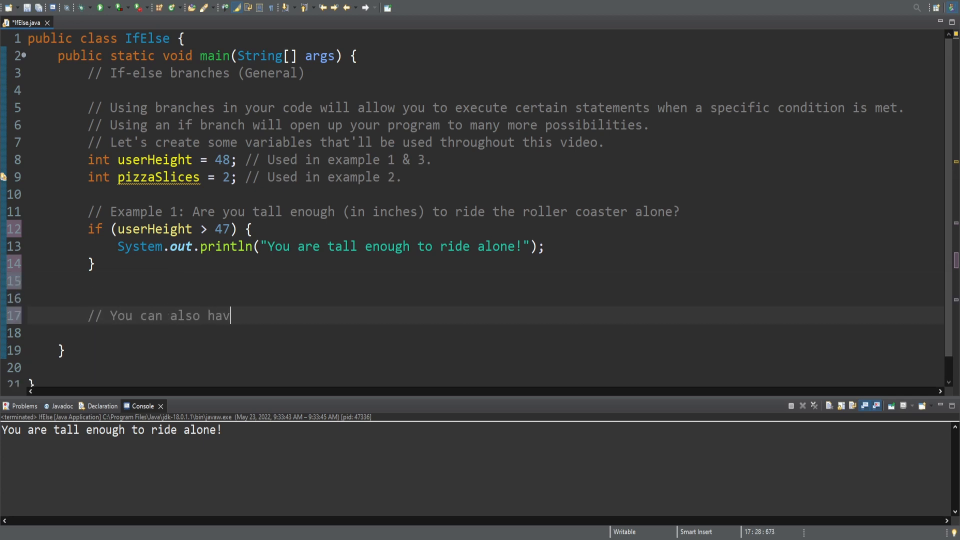
type("e more than one if statement! Let's check out another example.")
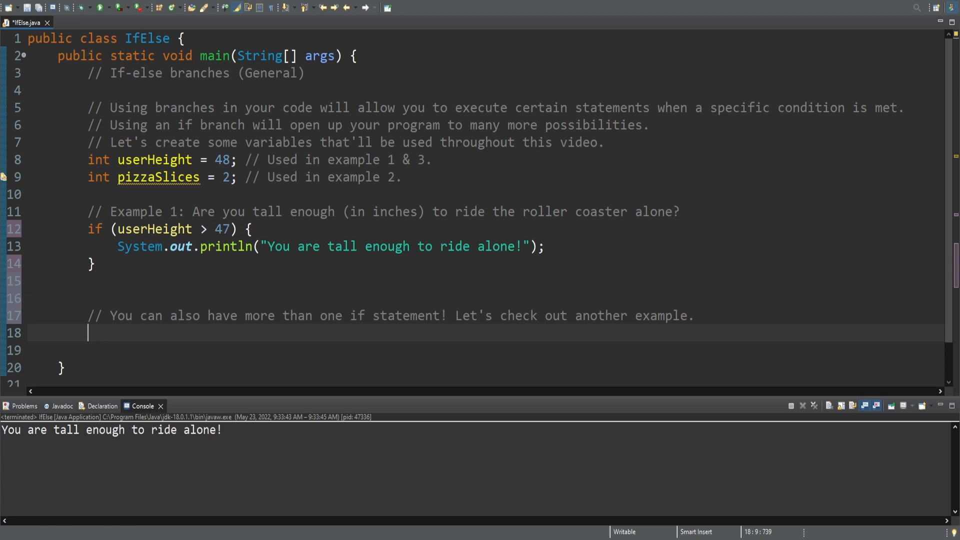
type("// In the following example, we'll be using the equa")
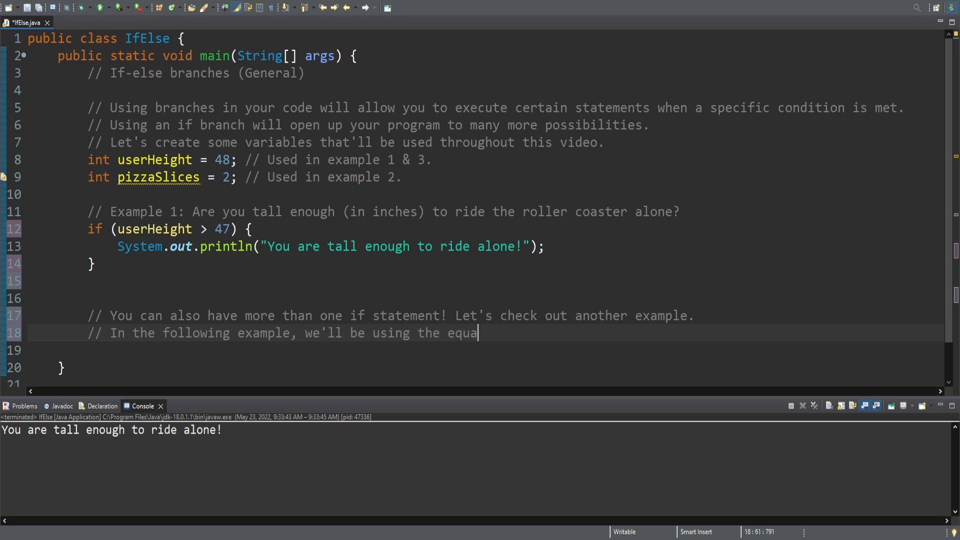
type("lity operator (==).")
type("// Example 2: How many slices of pizza do you want?")
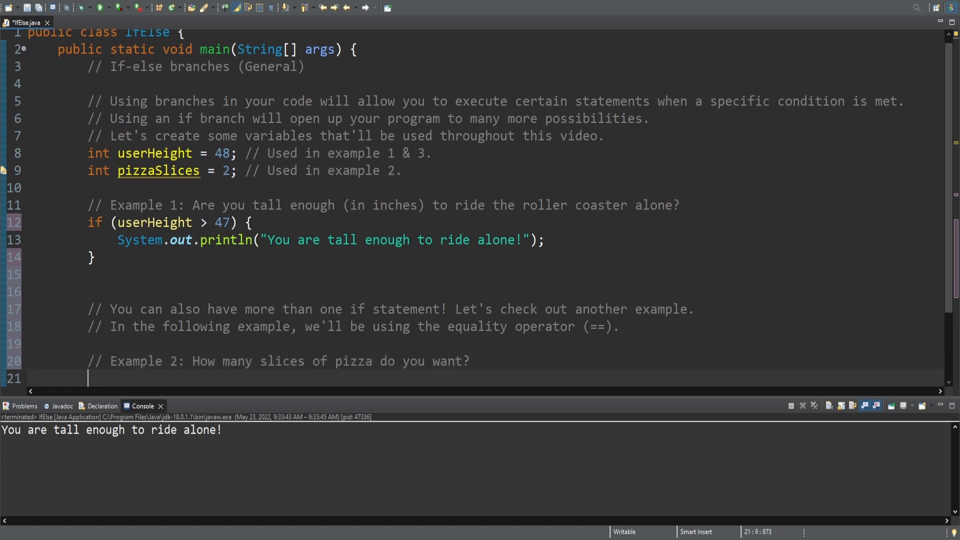
Step: Write if blocks for pizzaSlices == 1, == 2 and > 2, each printing its pizza message
type("if (pizzaSlices == 1) {")
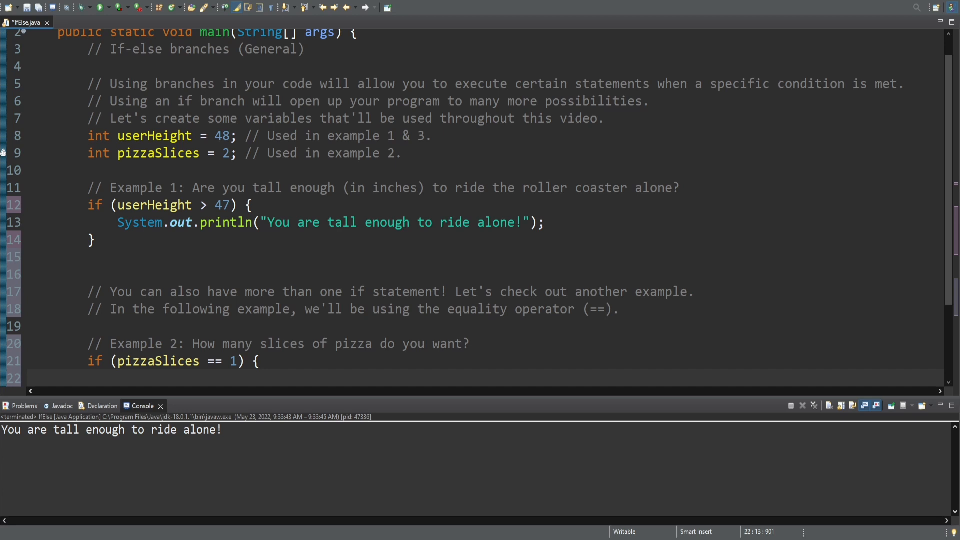
scroll("down", 3)
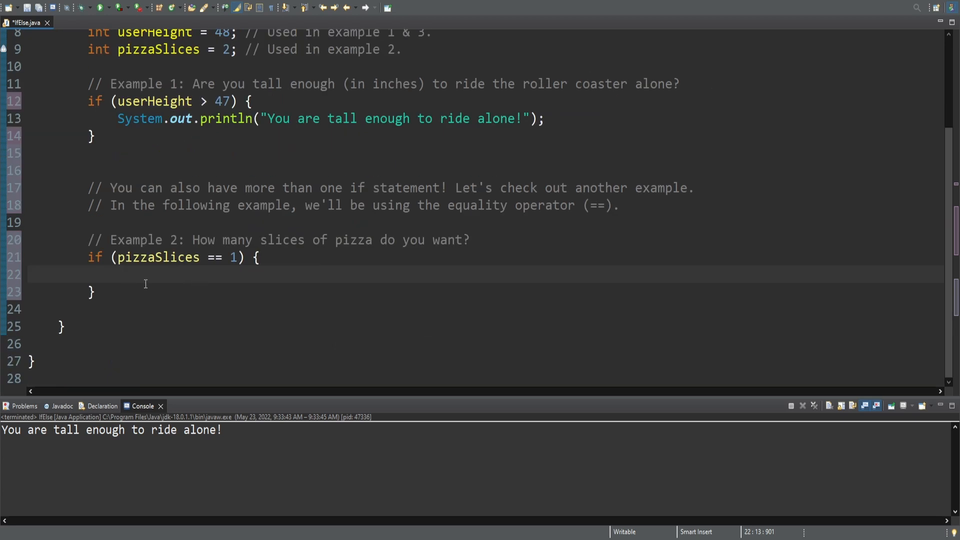
type("System.out.println(\"You get a slice of pizza\"")
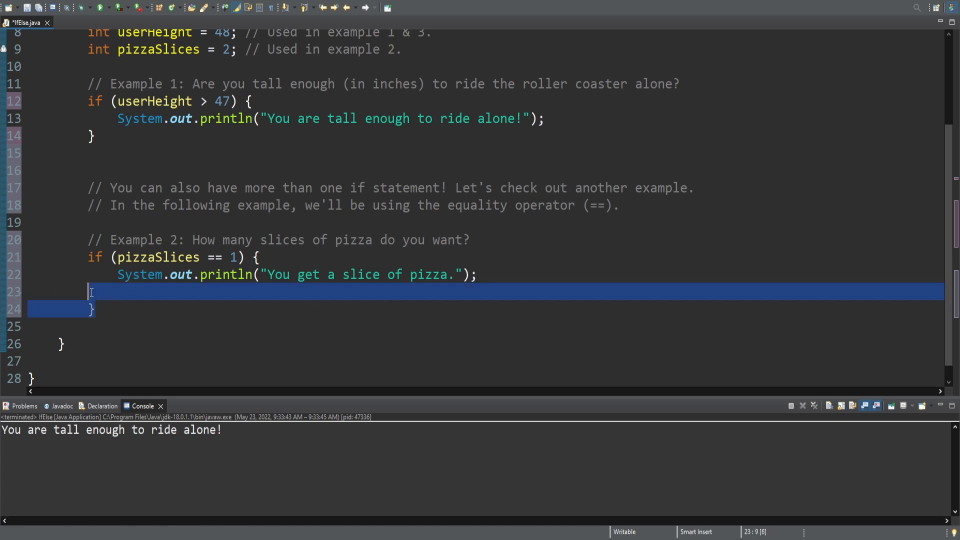
type("if (pizzaS")
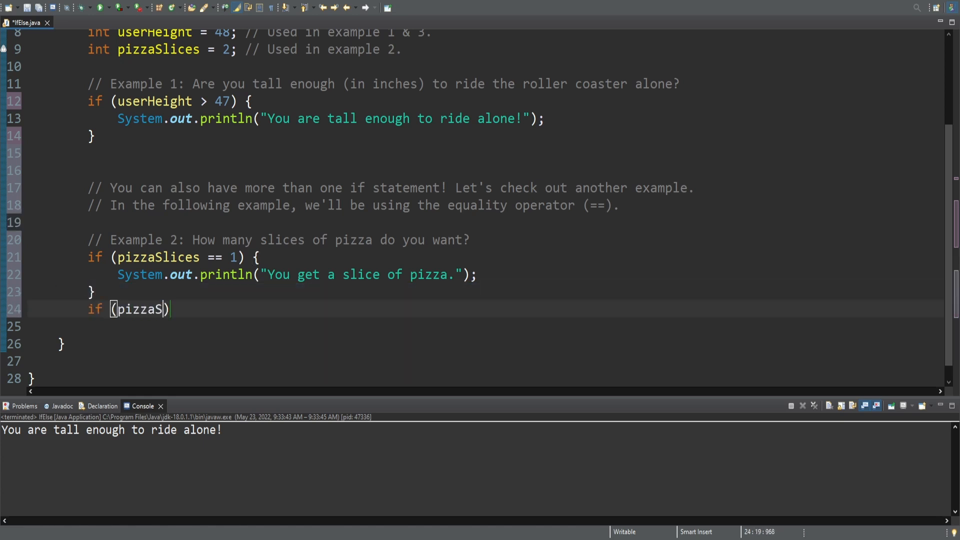
type("lices == 2) {")
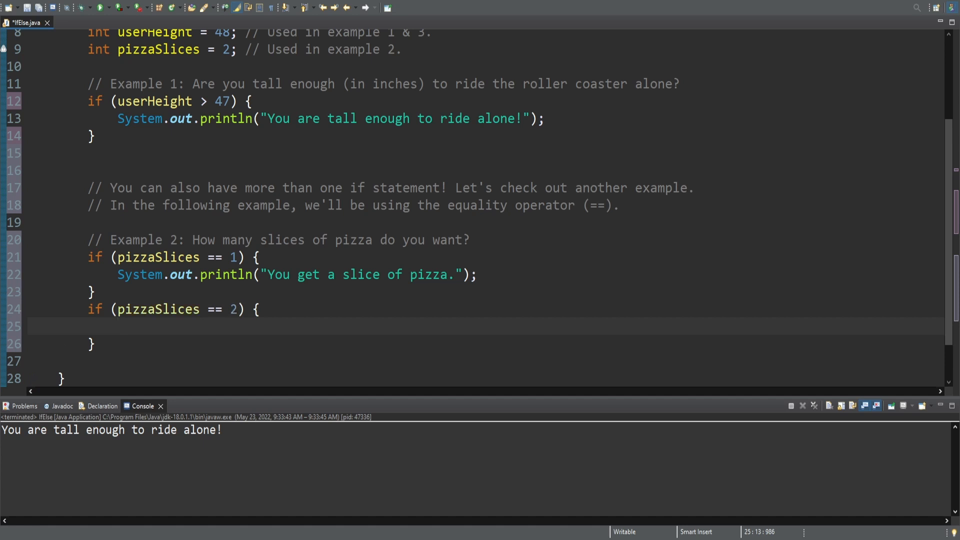
type("System.out.println(\"You get two slices of pizza.\");")
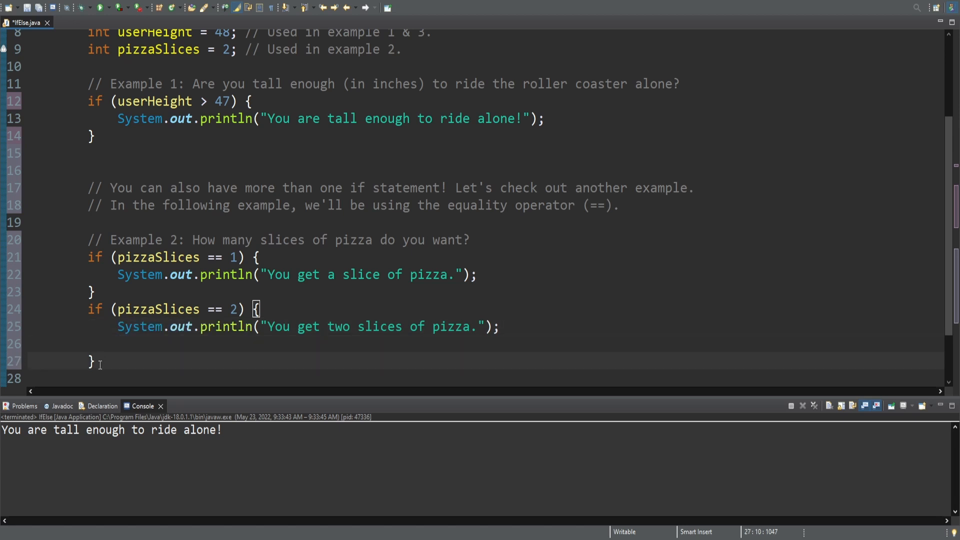
type("if (pizzaSlices > 2) {")
type("System.out.println(\"You were too greedy. You only get one slice of pizza.\");")
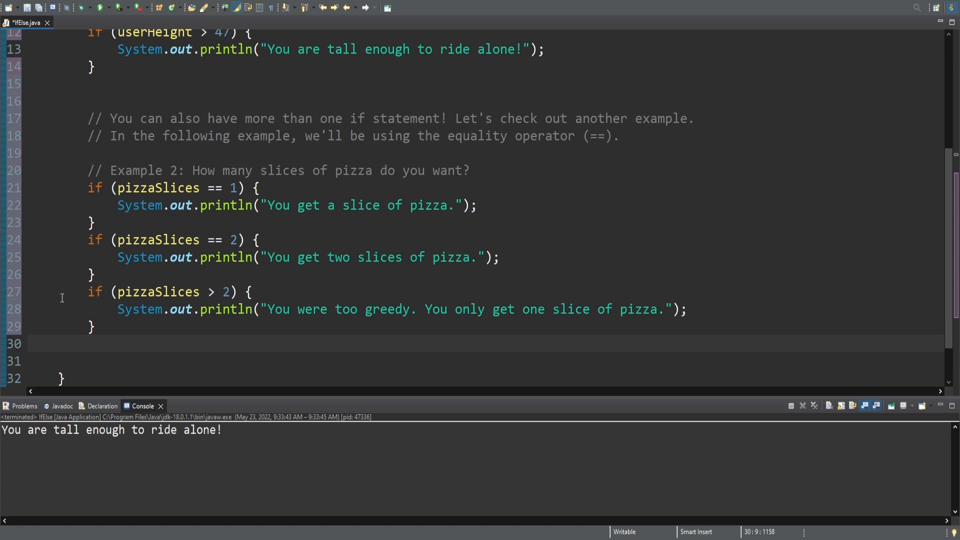
Step: Comment that zero slices prints nothing, revisit the coaster with the 36-inch adult rule, and head Example 3
type("// Notice how if you want no slices of pizza, nothing at all happens. This will not cause an error and is okay.")
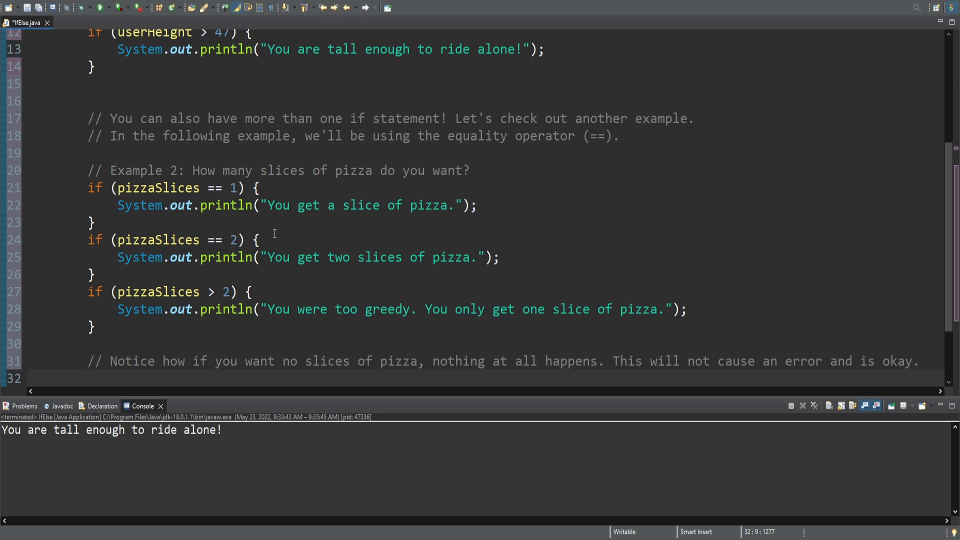
mouse_move(255, 260)
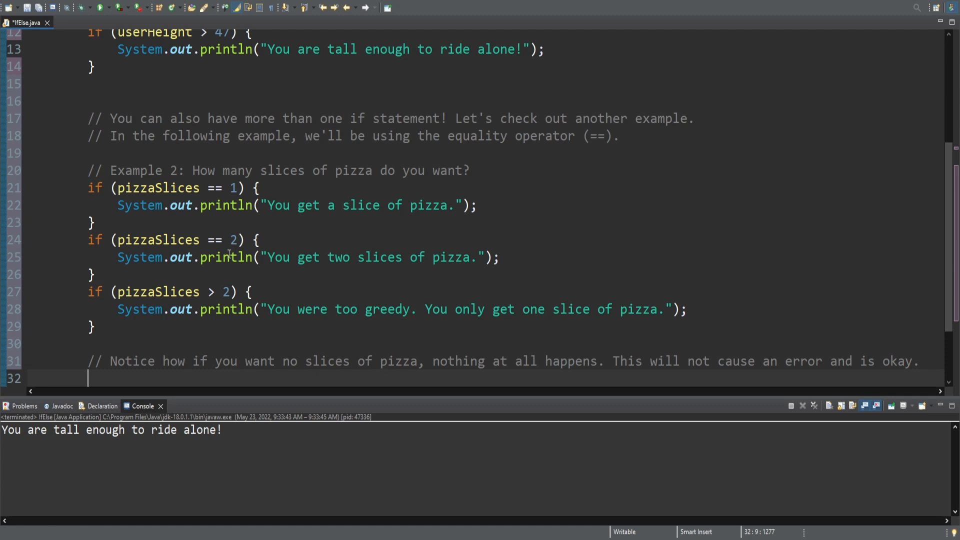
mouse_move(575, 360)
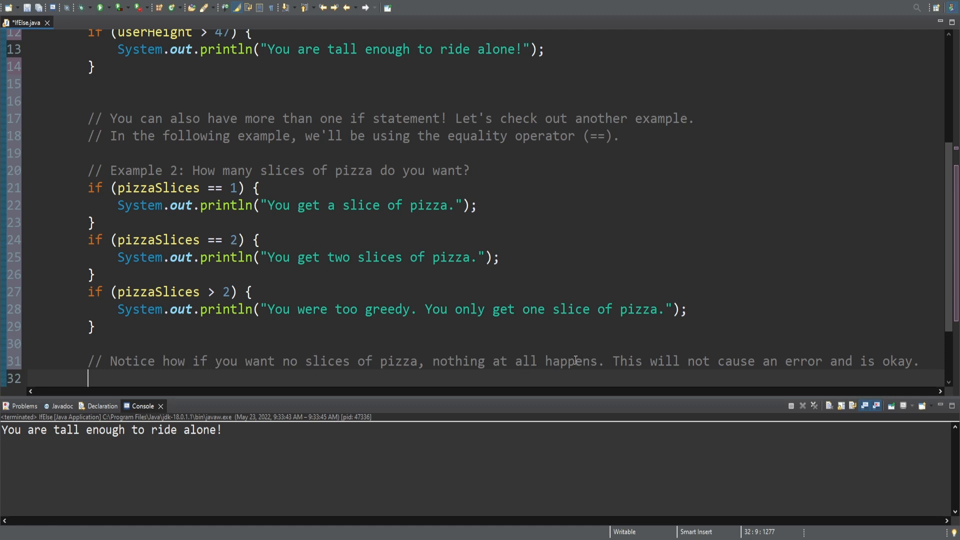
type("// Let's")
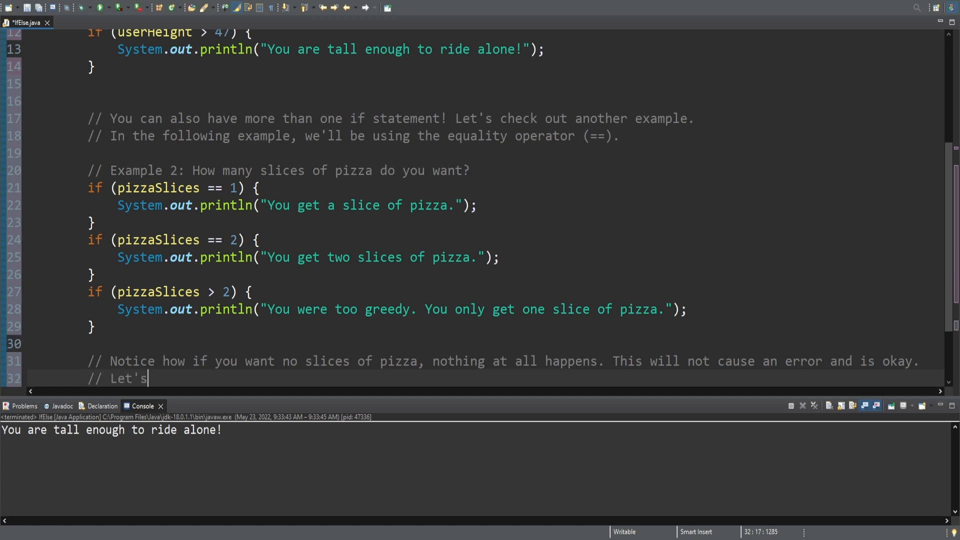
type("revisit the first example involving a roller coaster.")
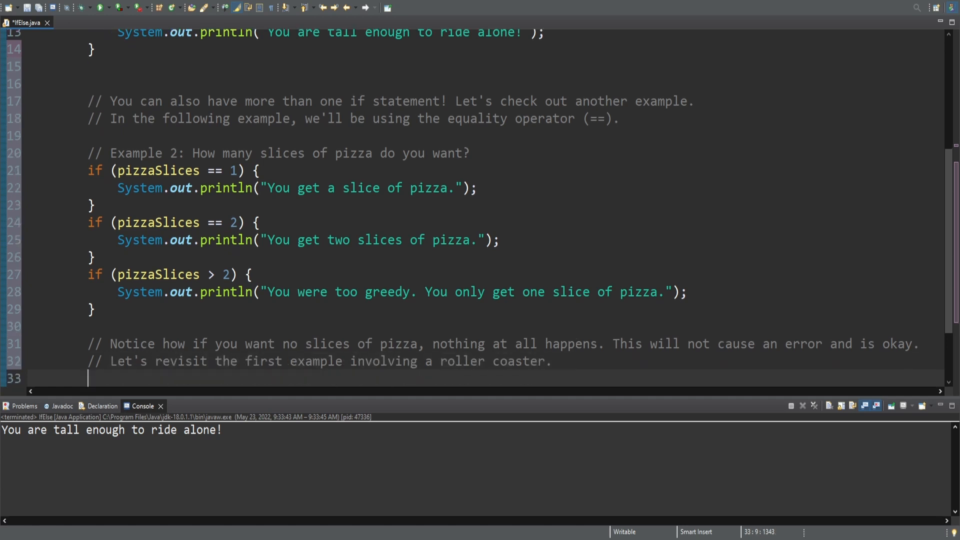
type("// On many roller coasters, if you're")
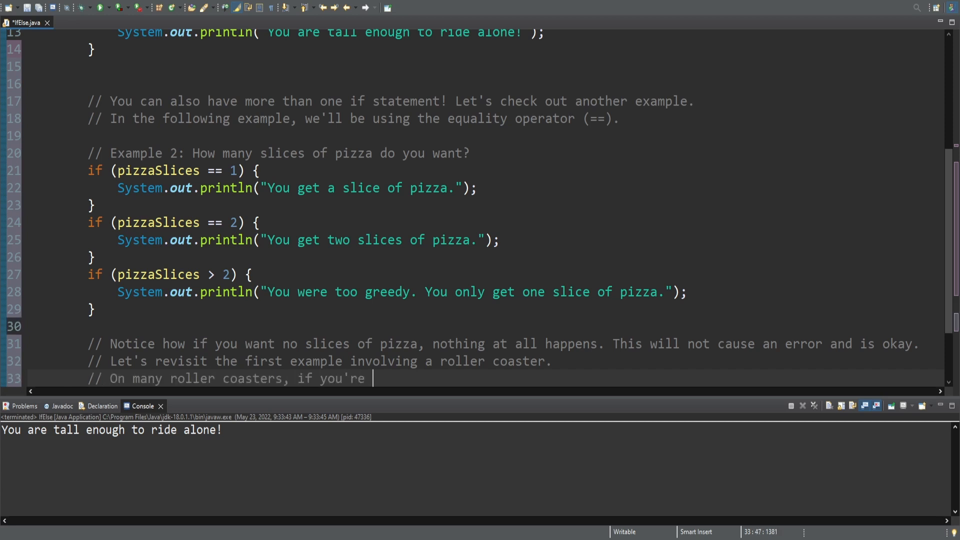
type("at least 36 inches tall, you can ride the coaster with an adult")
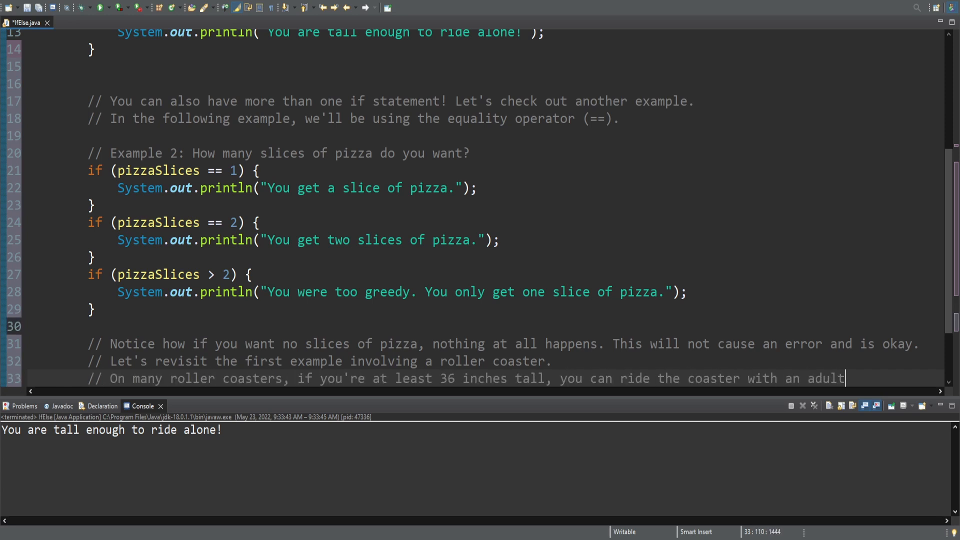
key("Return")
type("// Example 3: Are you at least tall enough to ride with a chaperone?")
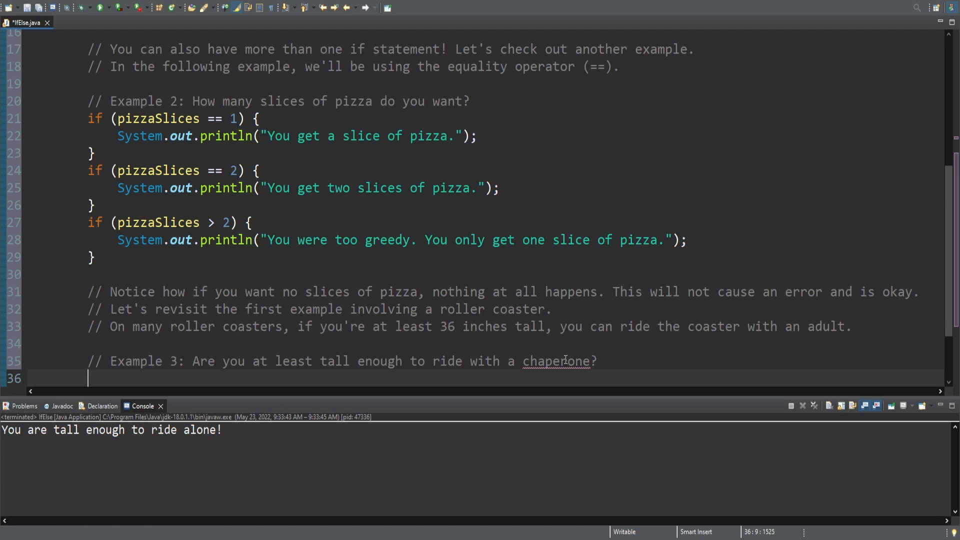
mouse_move(744, 393)
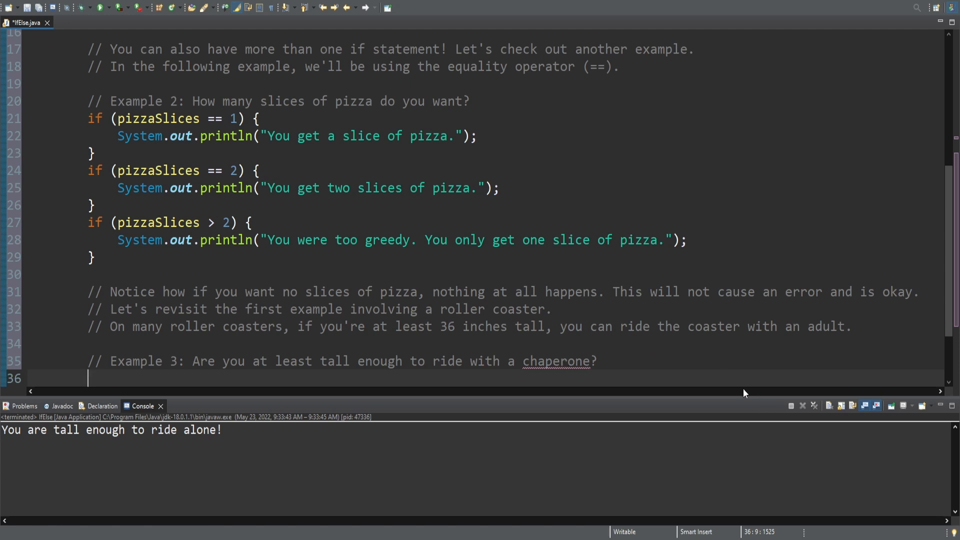
Step: Write if (userHeight > 47) printing "You are tall enough to ride alone!" under Example 3
type("I")
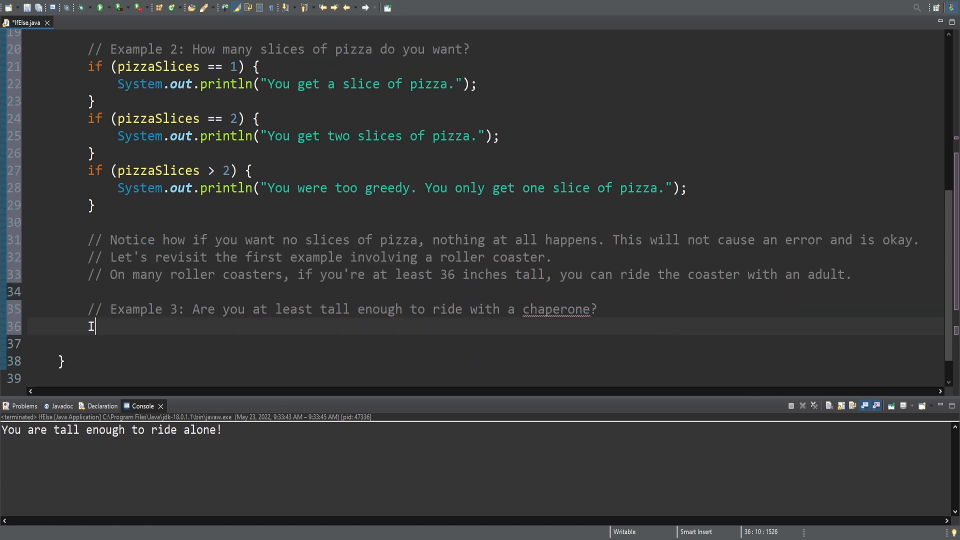
type("f (userHeight > 47) {")
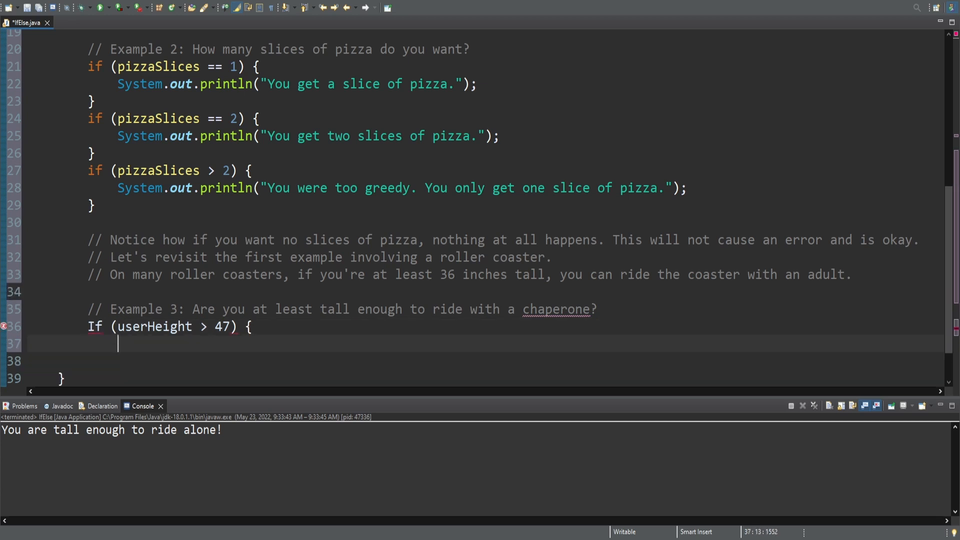
left_click(96, 326)
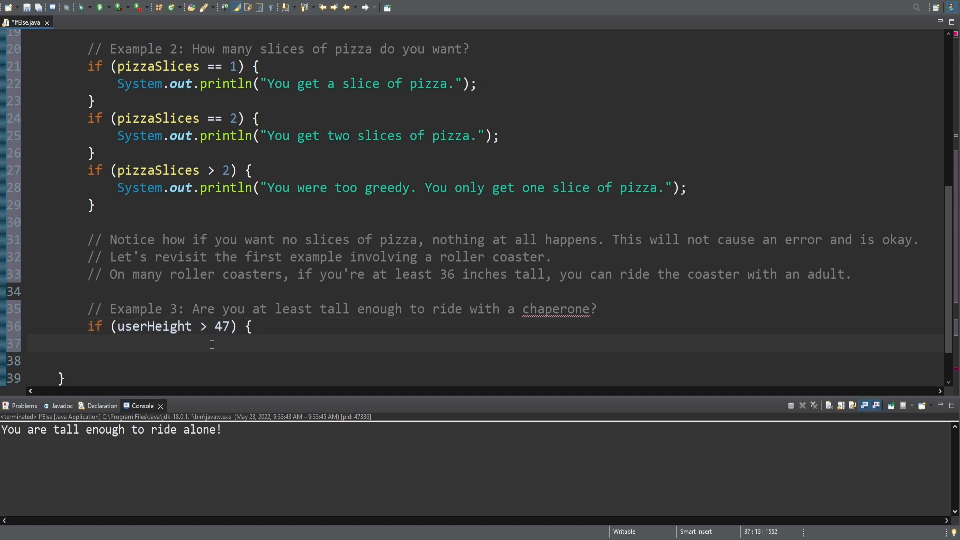
type("System.out.p")
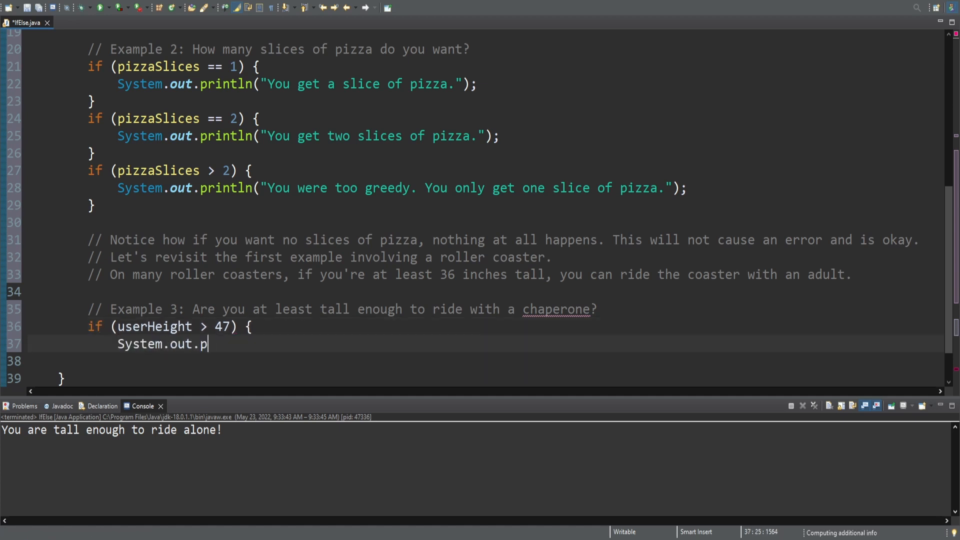
type("rintln(\"You are tall enough to ride alone!\");")
left_click(485, 360)
type("}")
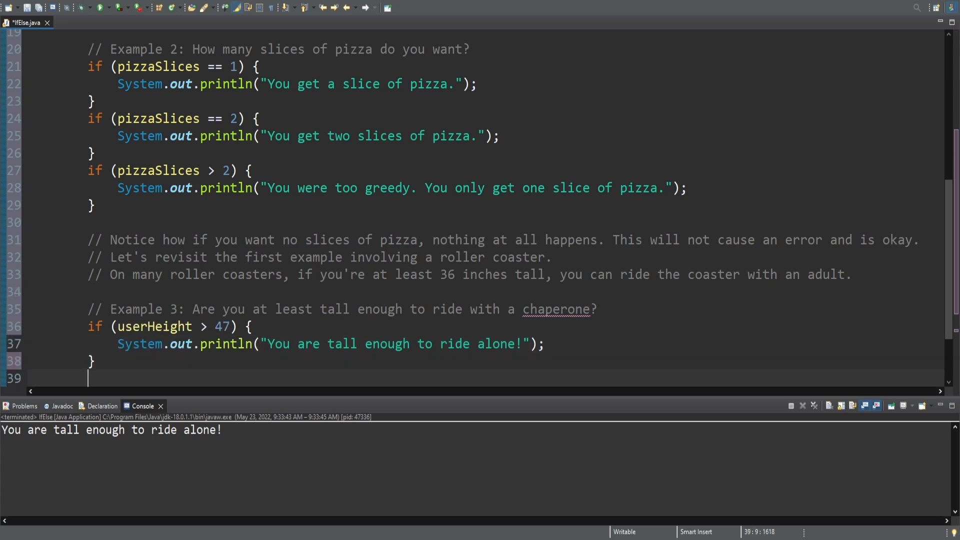
Step: Add else if (userHeight > 35) { after the if block for the chaperone case
scroll("down", 3)
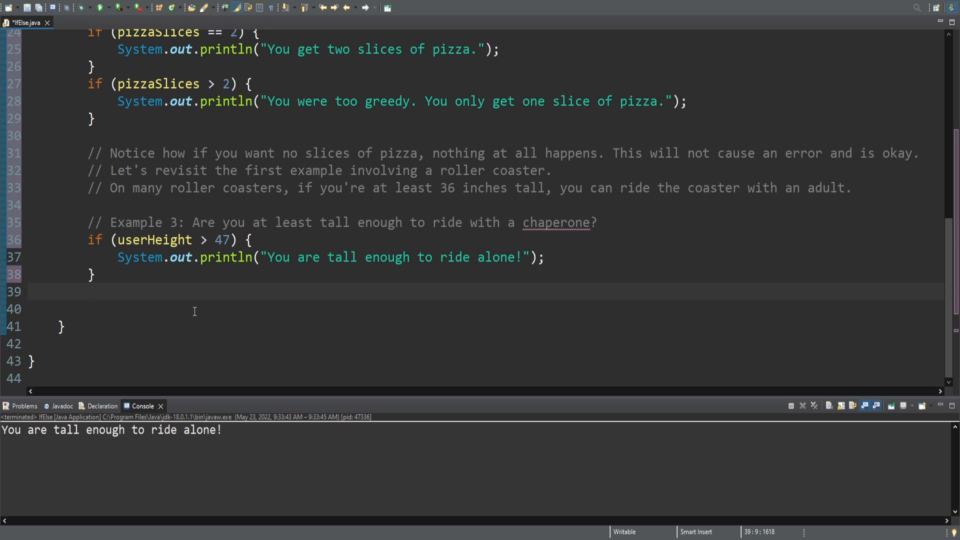
left_click(89, 292)
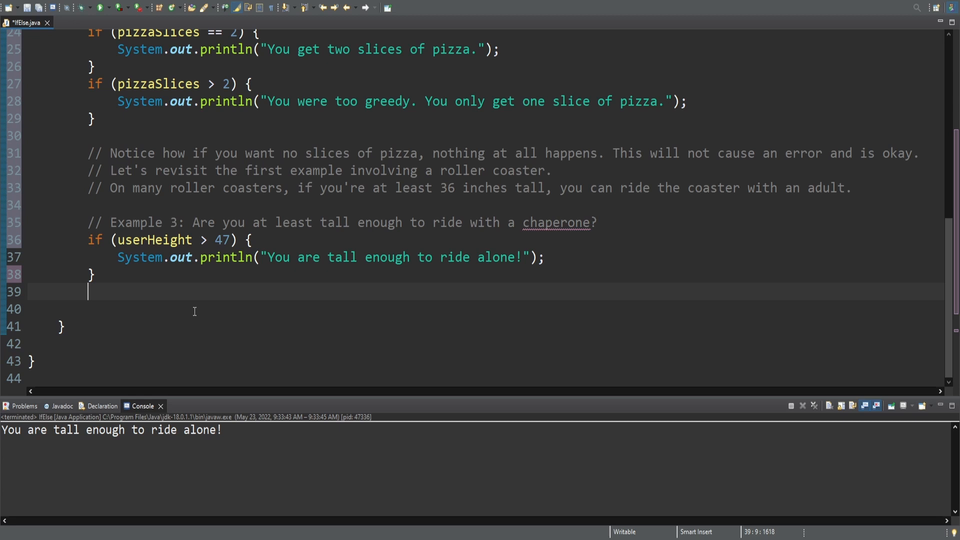
type("else if (userHeight > 35) {")
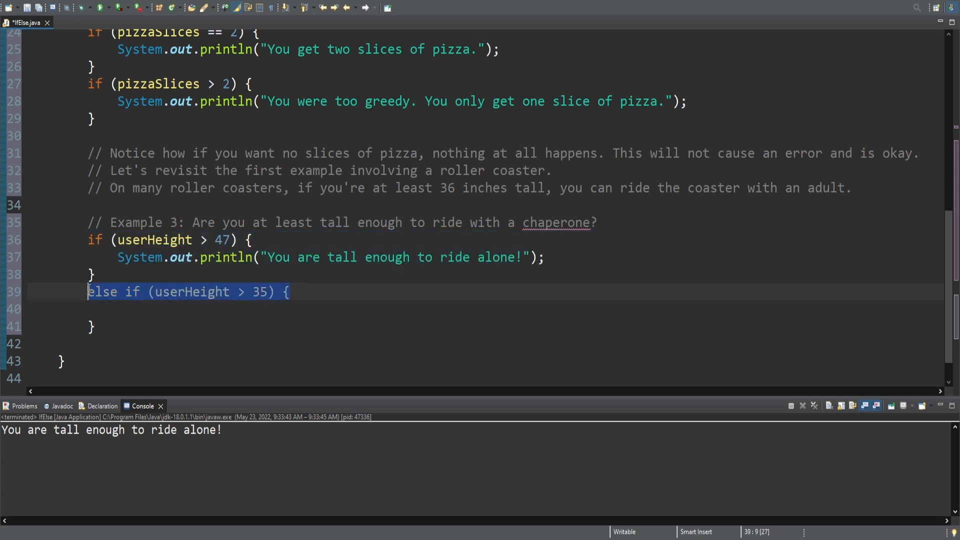
Step: Highlight the if condition and else if keywords while reviewing the block
left_click(91, 239)
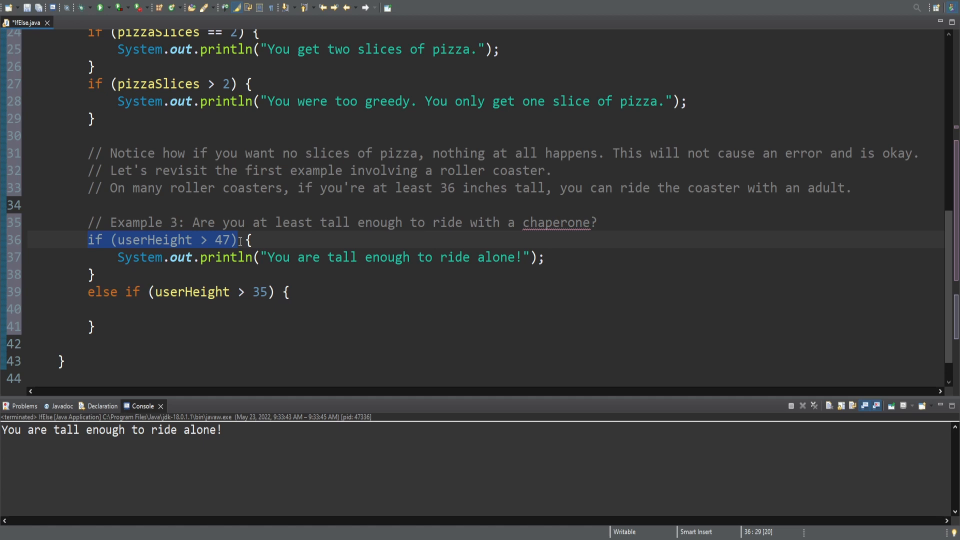
mouse_move(583, 244)
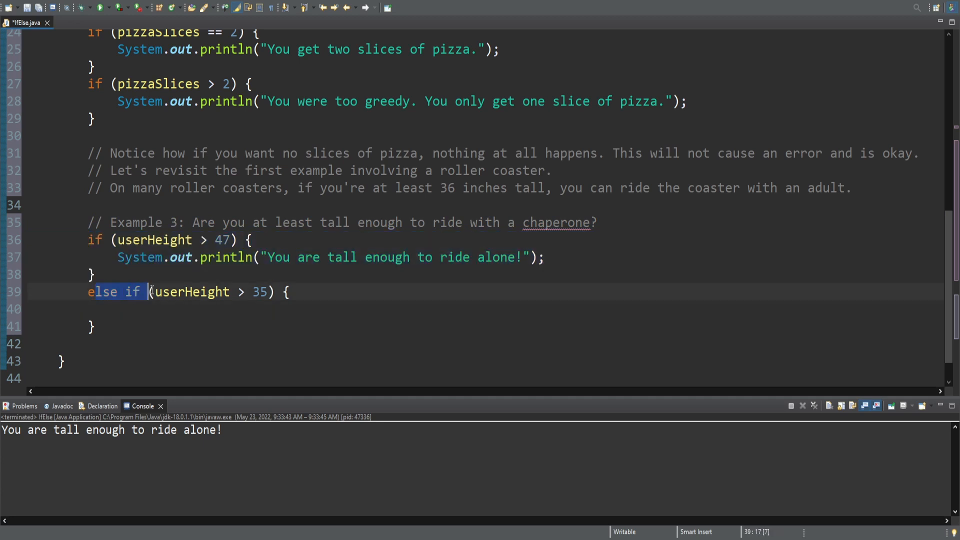
left_click(119, 291)
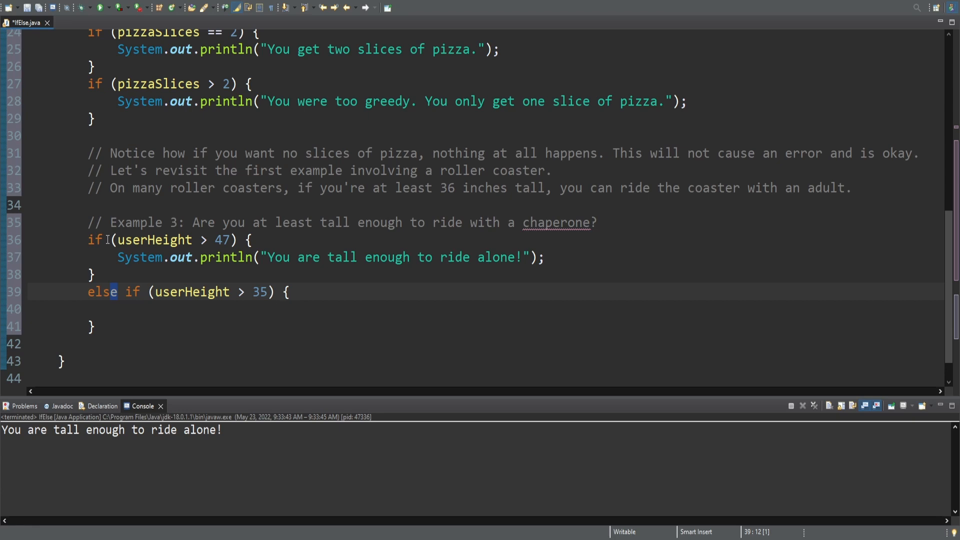
scroll("up", 3)
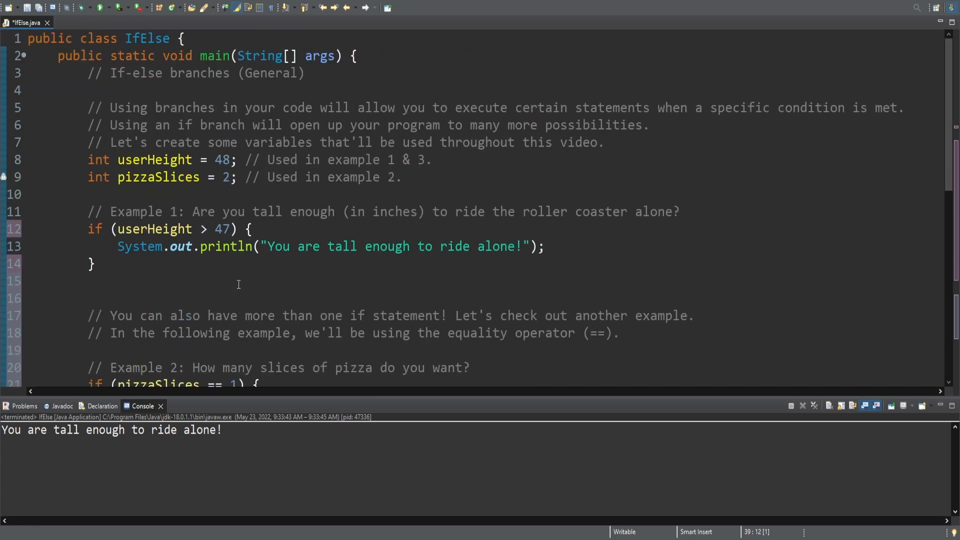
scroll("down", 3)
type("System.out.println(\"You may ride with an adult chaperone\");")
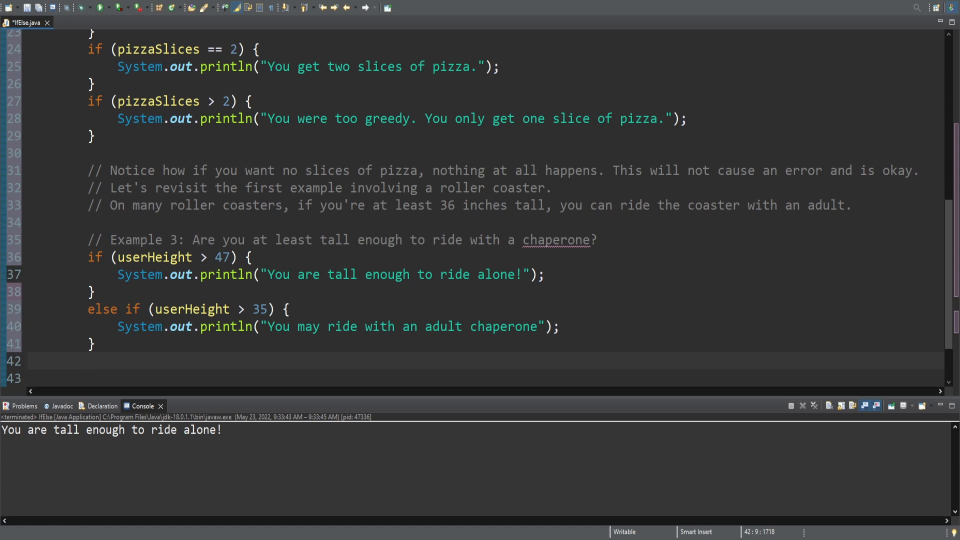
Step: Add an else branch printing "You are too short to ride." and review the chain
left_click(89, 362)
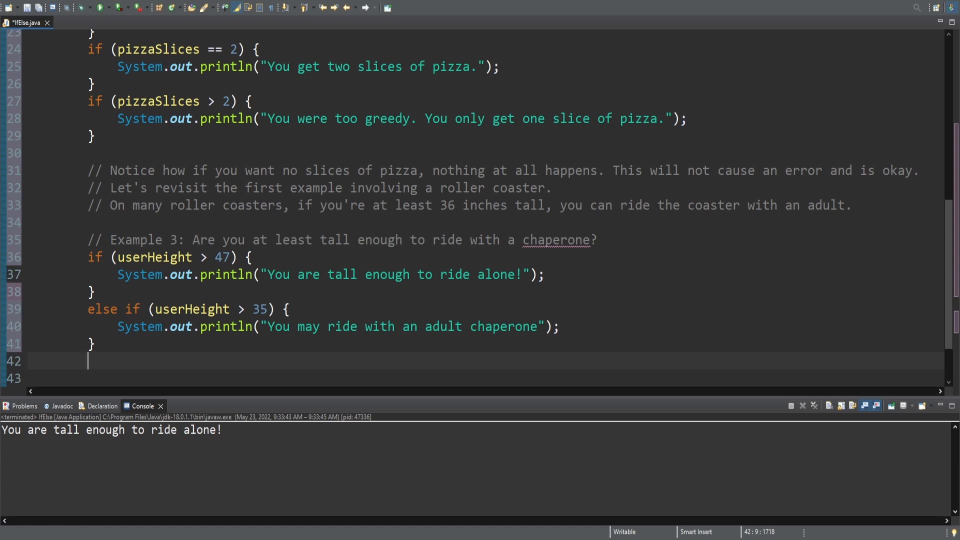
type("else {")
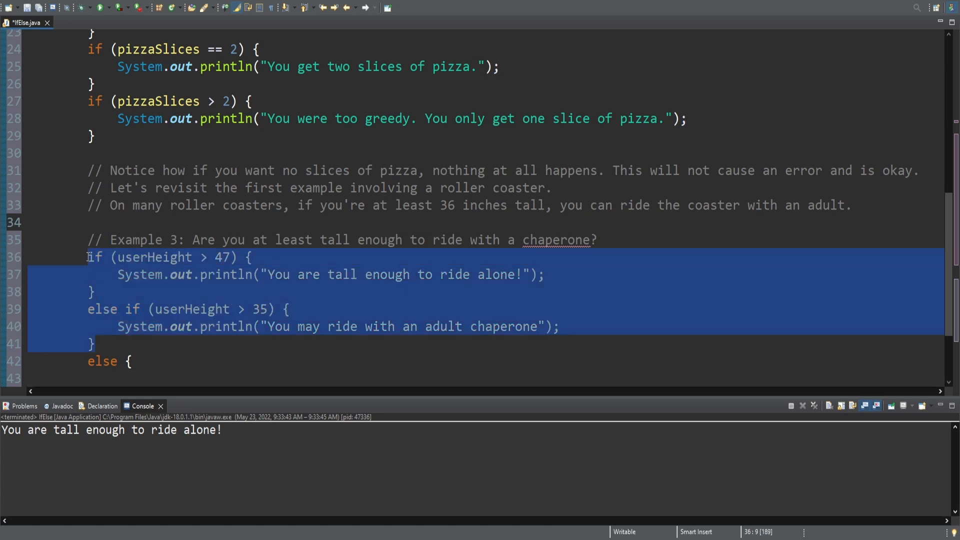
left_click(127, 326)
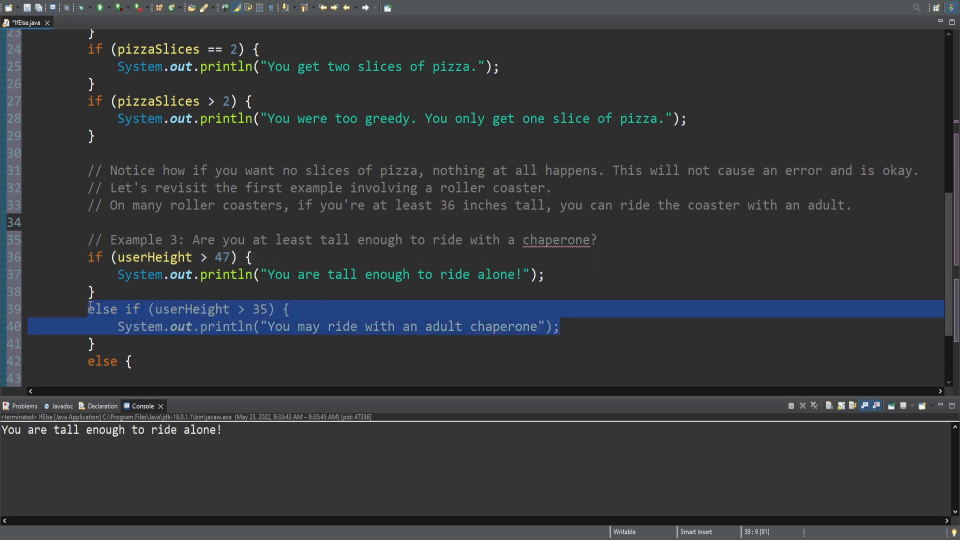
left_click(95, 291)
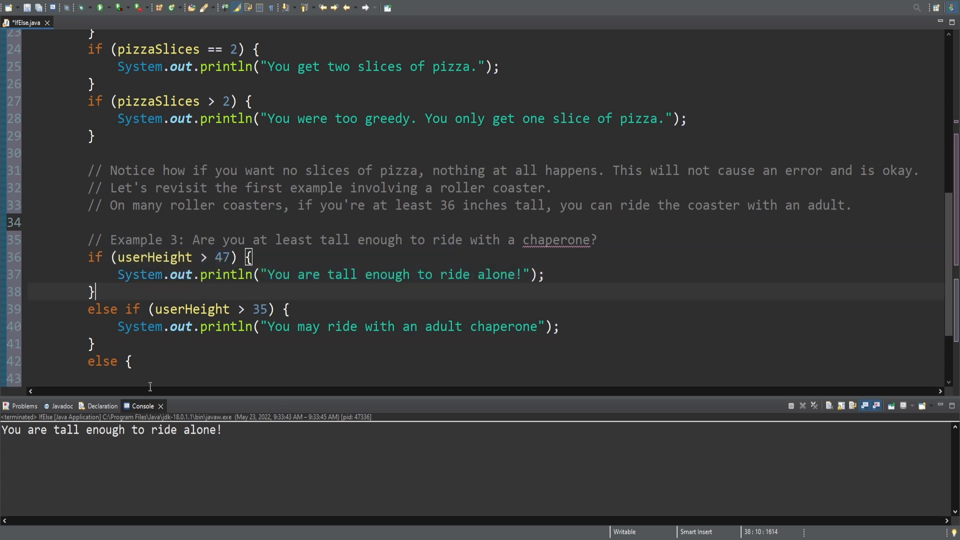
left_click(132, 361)
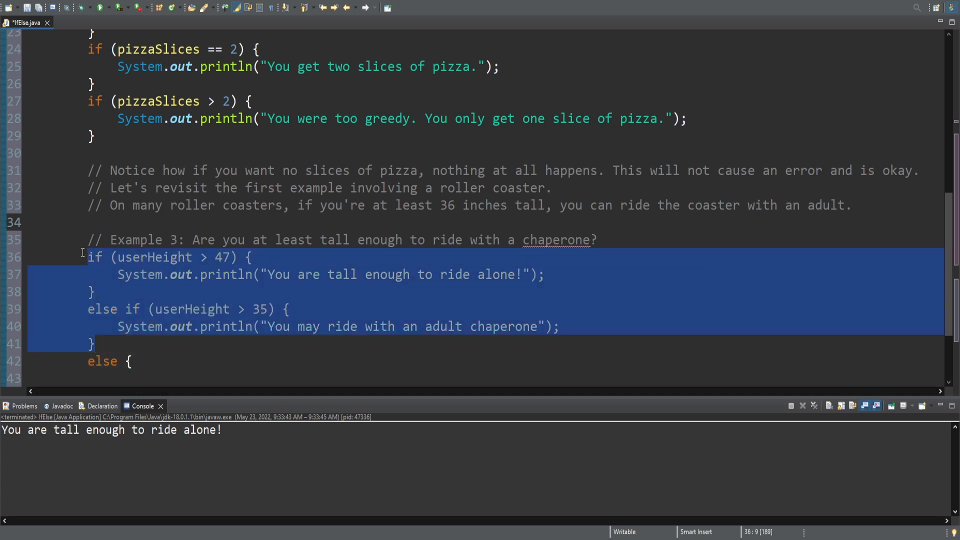
Step: Highlight the full if/else if/else chain, then add a blank line below the block
left_click(112, 361)
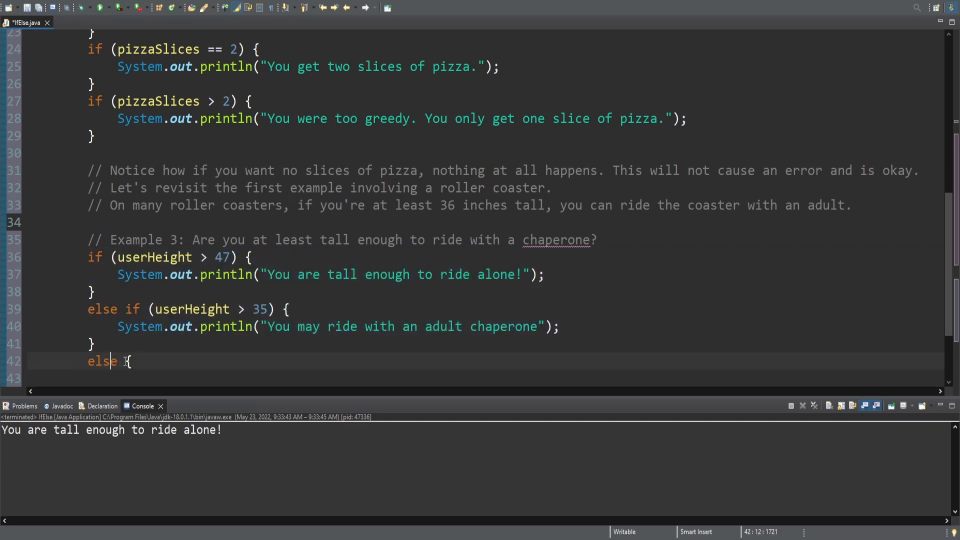
left_click(132, 309)
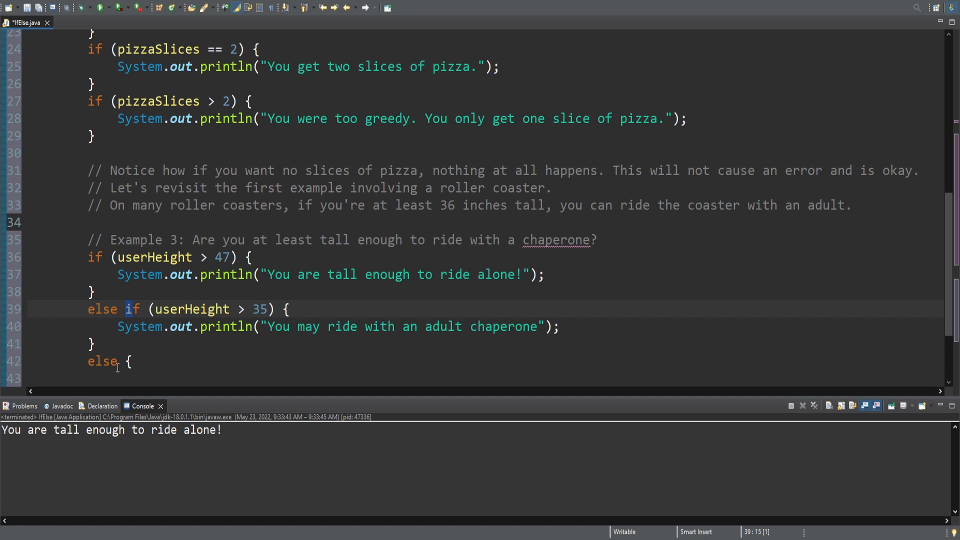
scroll("down", 3)
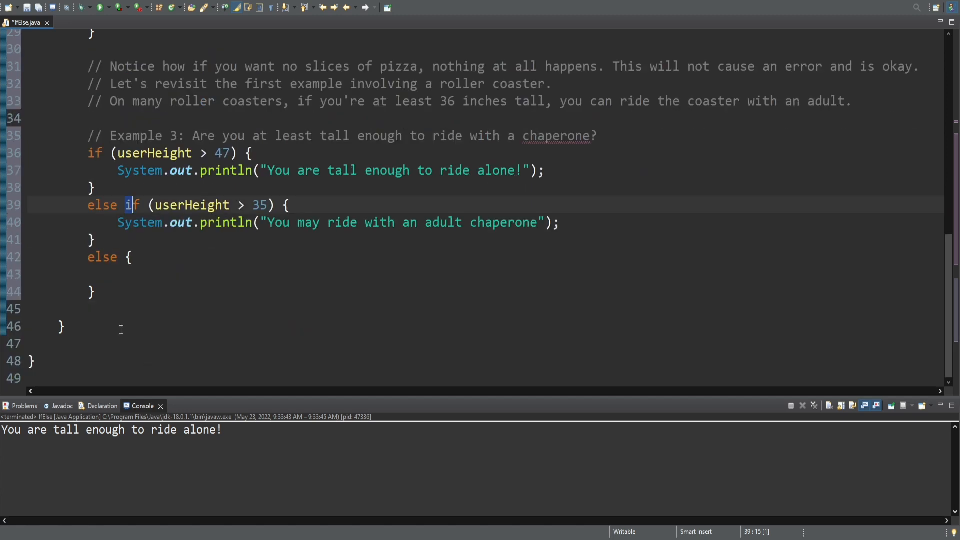
mouse_move(119, 257)
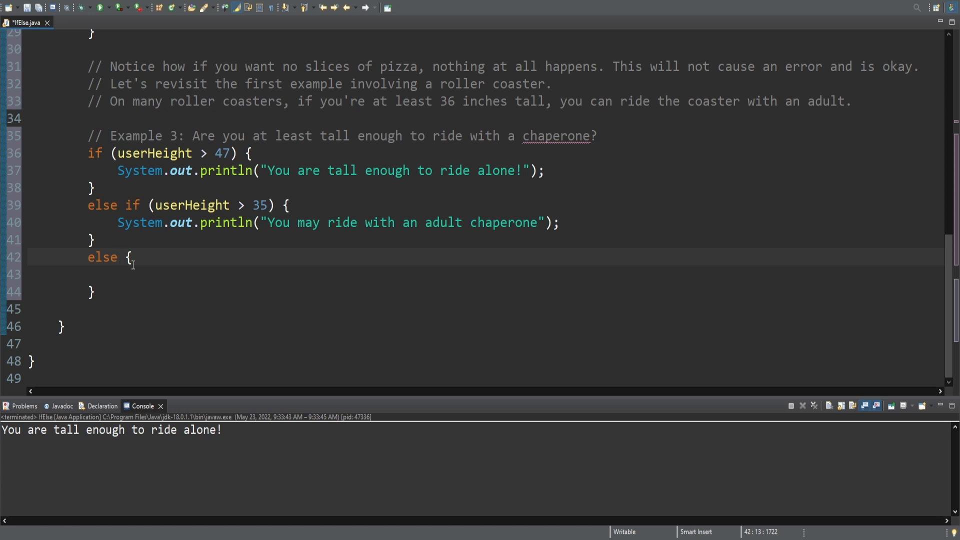
mouse_move(105, 294)
type("System.out.println(\"You are too short to ride.\");")
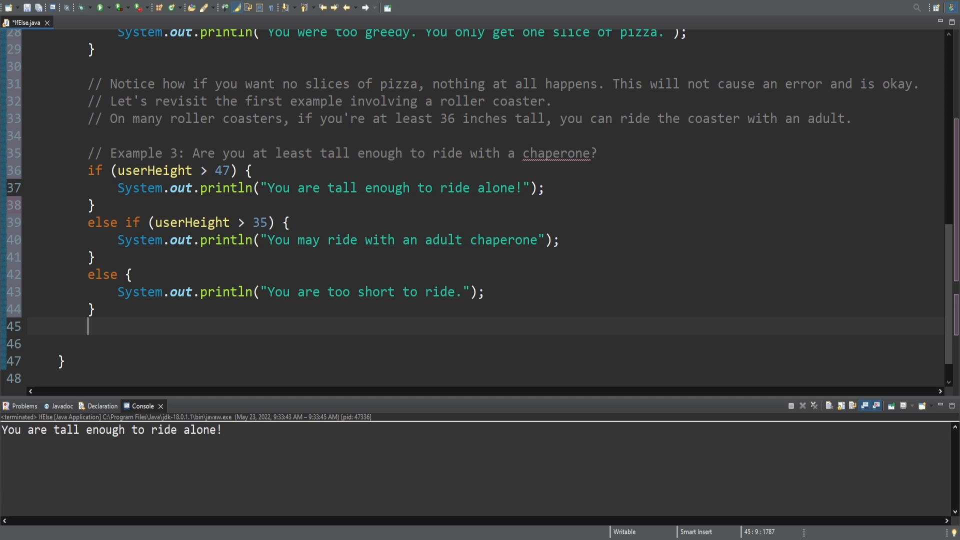
mouse_move(435, 217)
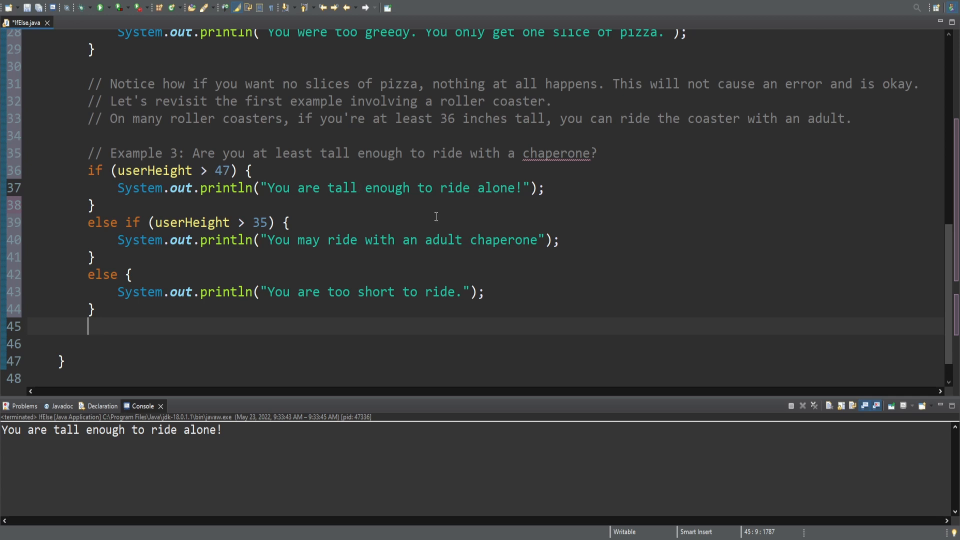
mouse_move(140, 230)
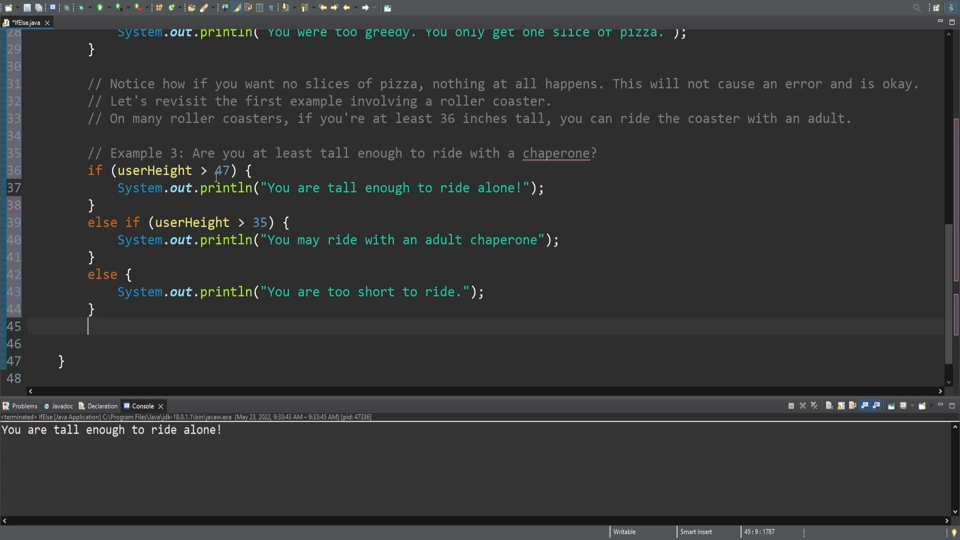
mouse_move(241, 239)
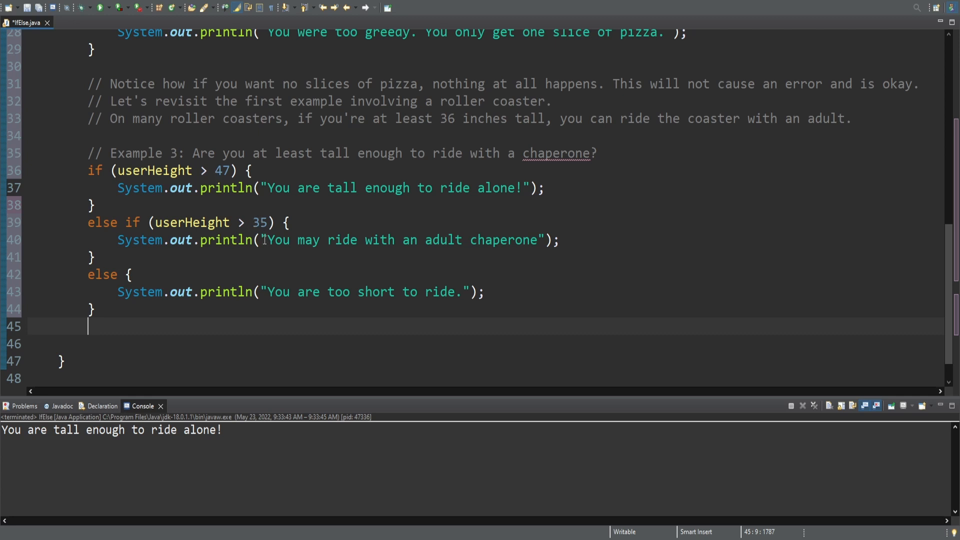
mouse_move(304, 268)
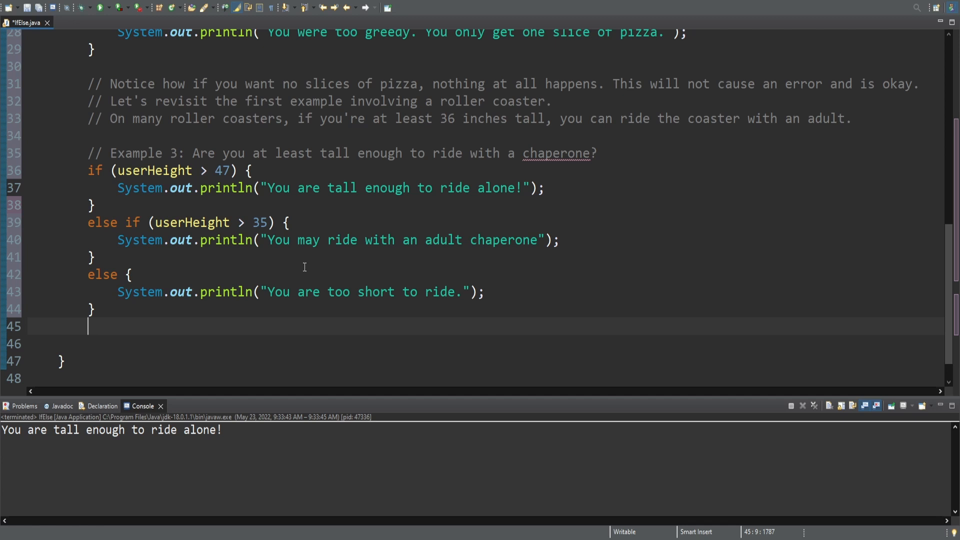
mouse_move(354, 266)
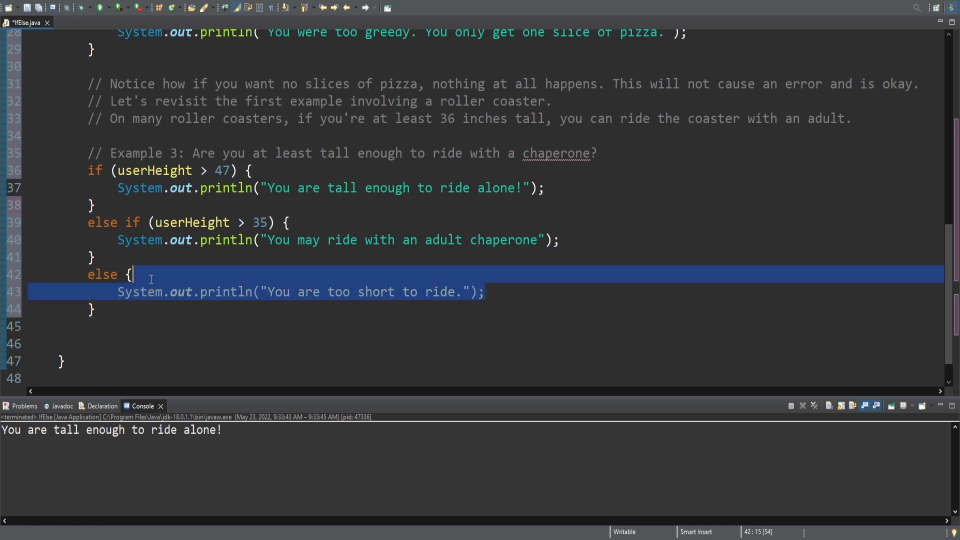
left_click(264, 171)
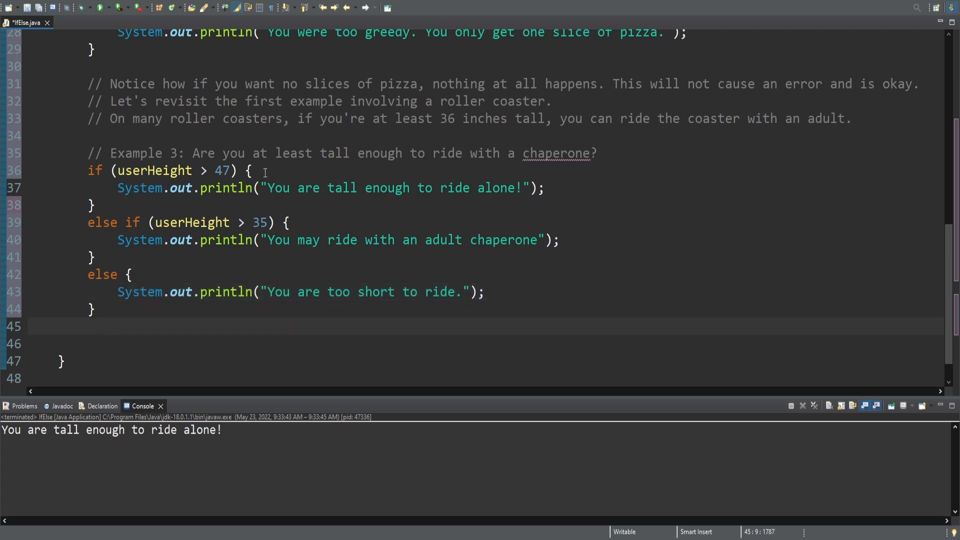
mouse_move(97, 264)
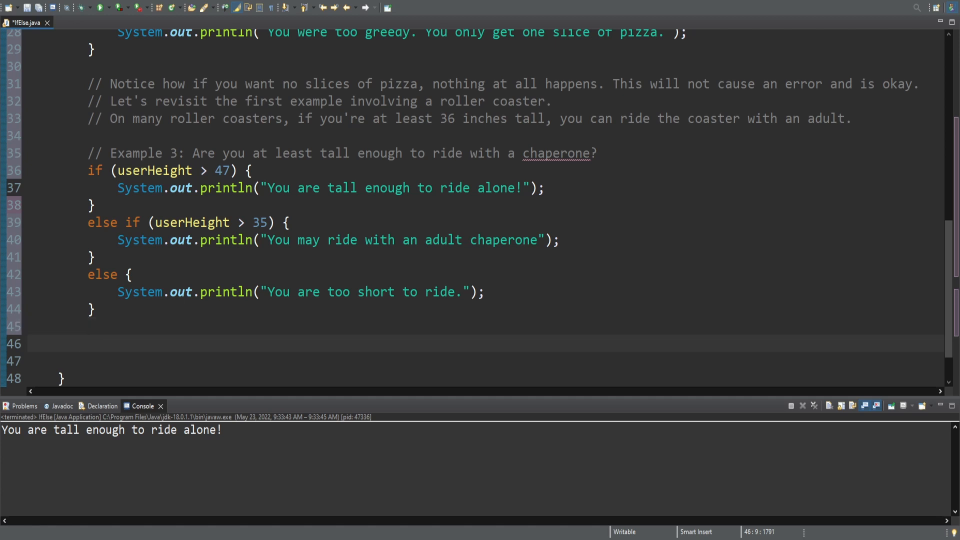
Step: Add comments contrasting else if with else and noting a bare else ends the branch sequence
type("// Using \"else if\" and \"else\" gives you much more control.")
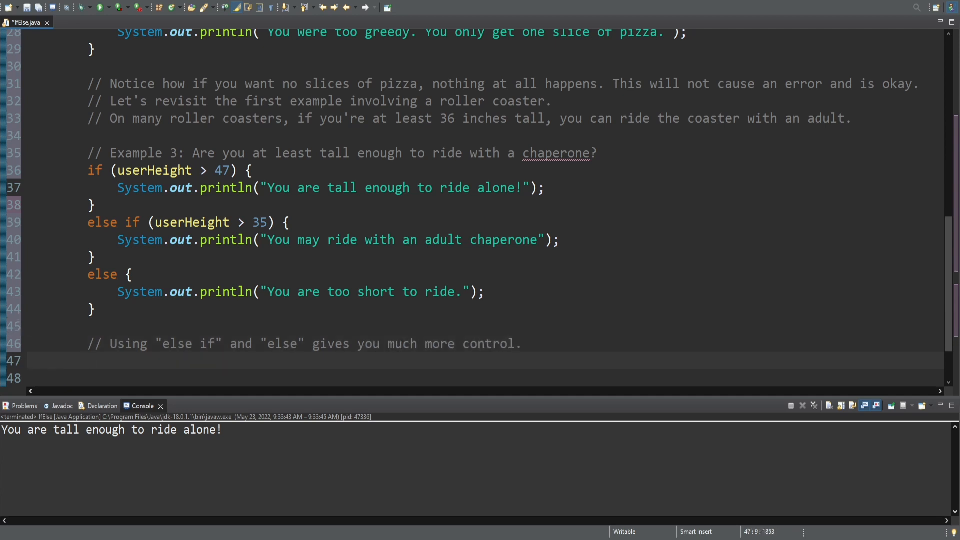
type("// The")
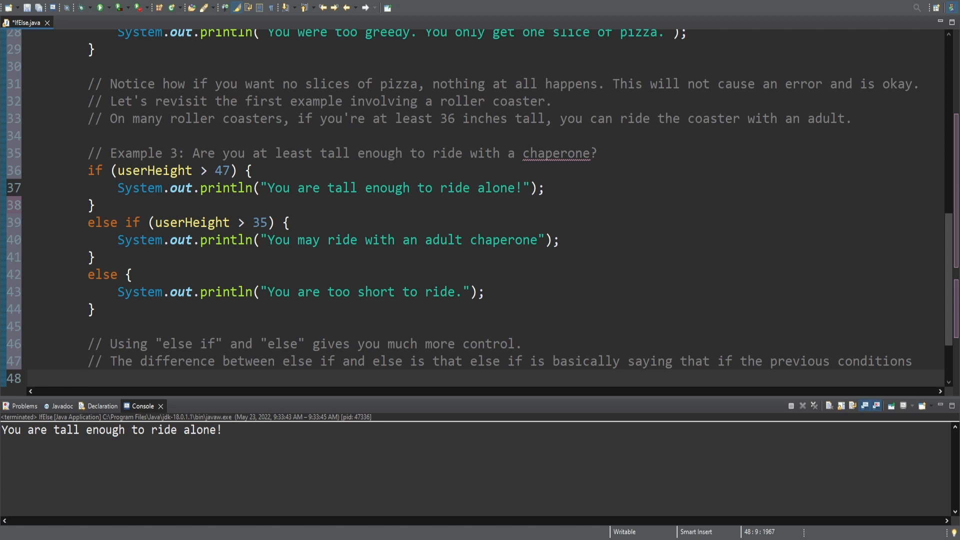
type("// didn't work, the program should check to see if this \"else-if\" condition is met.")
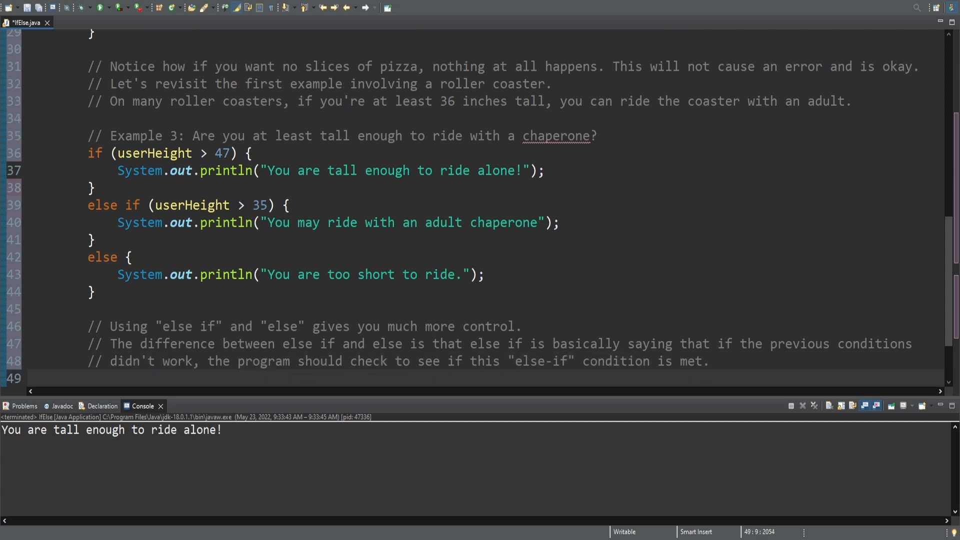
type("// Generally, an \"else")
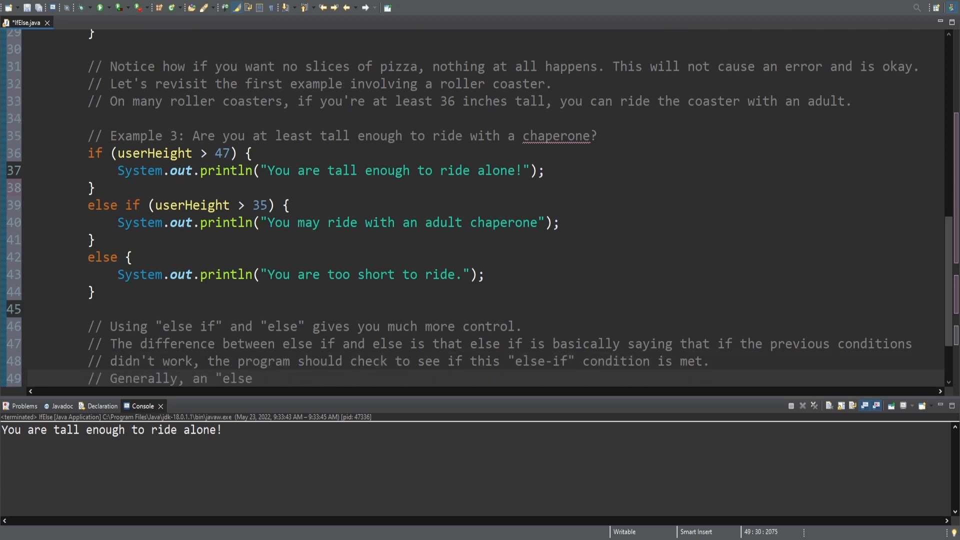
type("without an if after it goes at the end of your branch sequence. An else statement is")
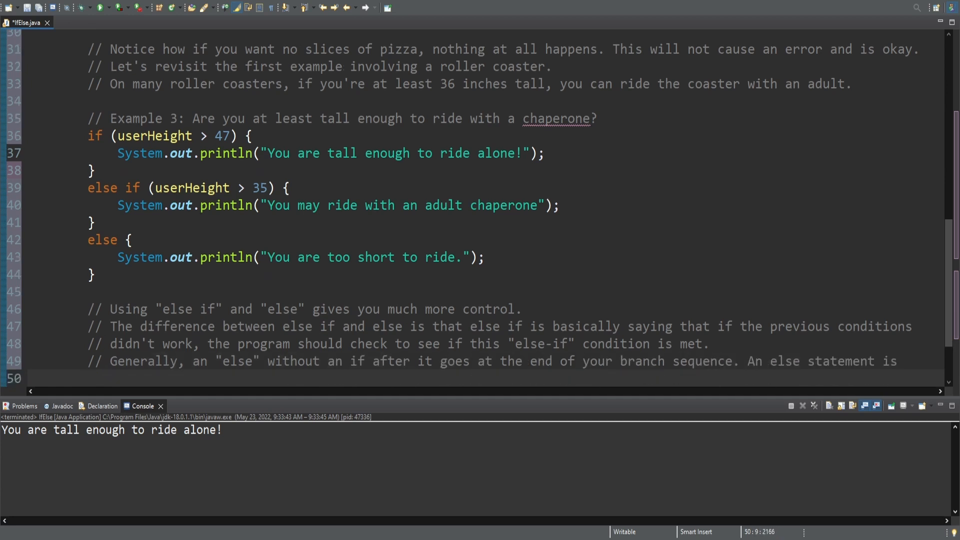
Step: Comment that else is a catch-all when all preceding if and else if conditions fail
left_click(89, 378)
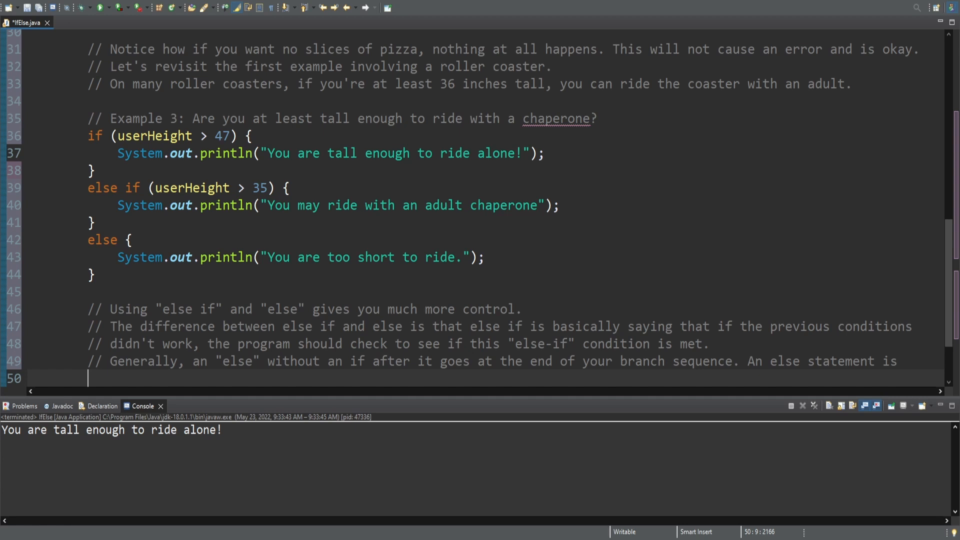
type("// a catch-all that does something when")
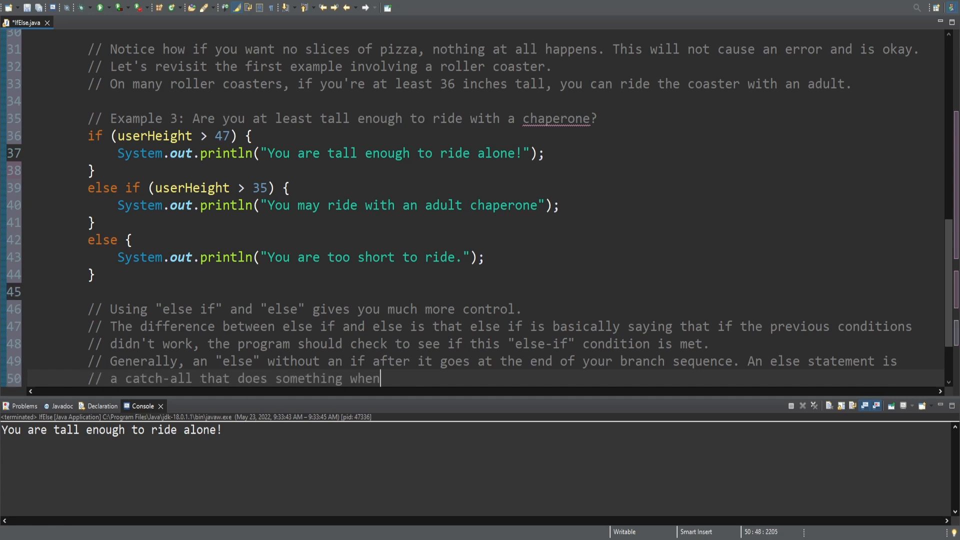
type("all of the preceding \"if\" and \"else if\" conditions are not met.")
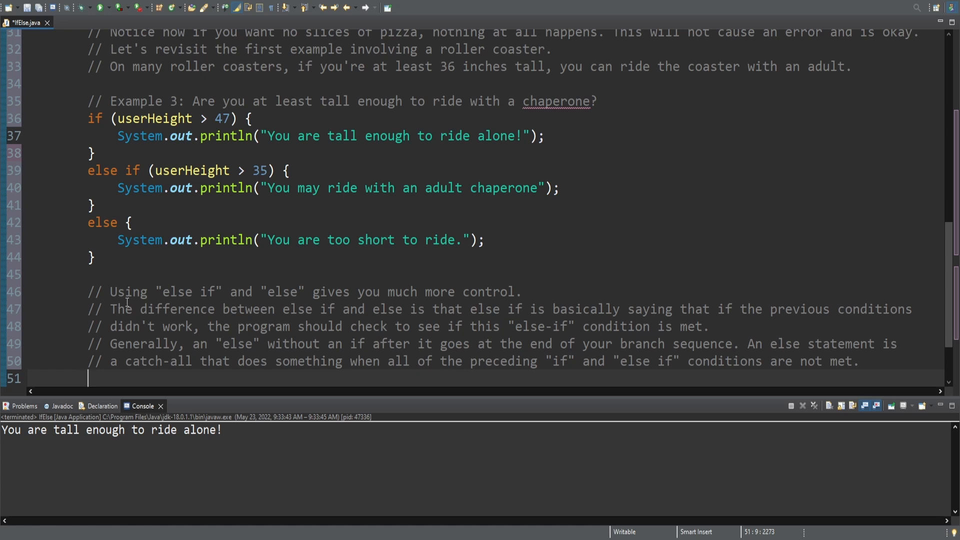
mouse_move(123, 170)
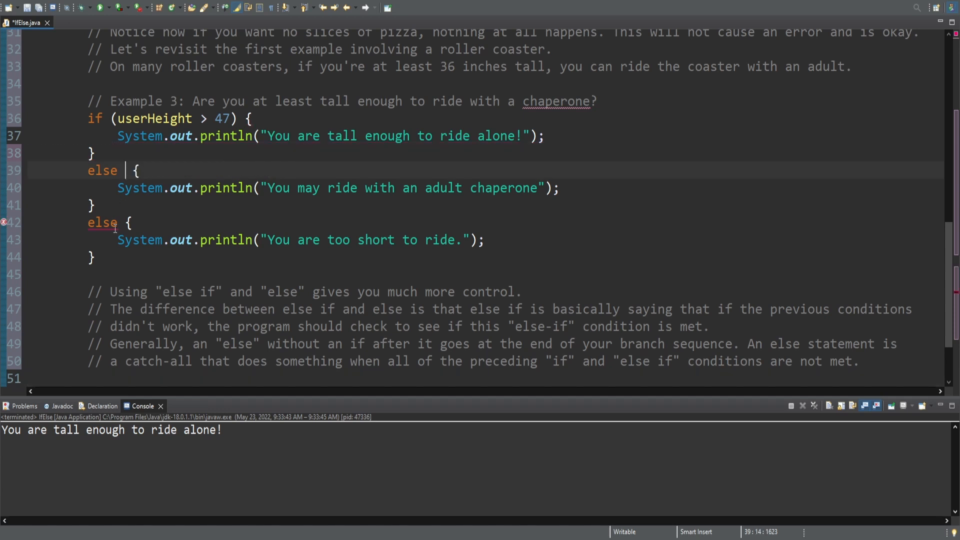
mouse_move(157, 213)
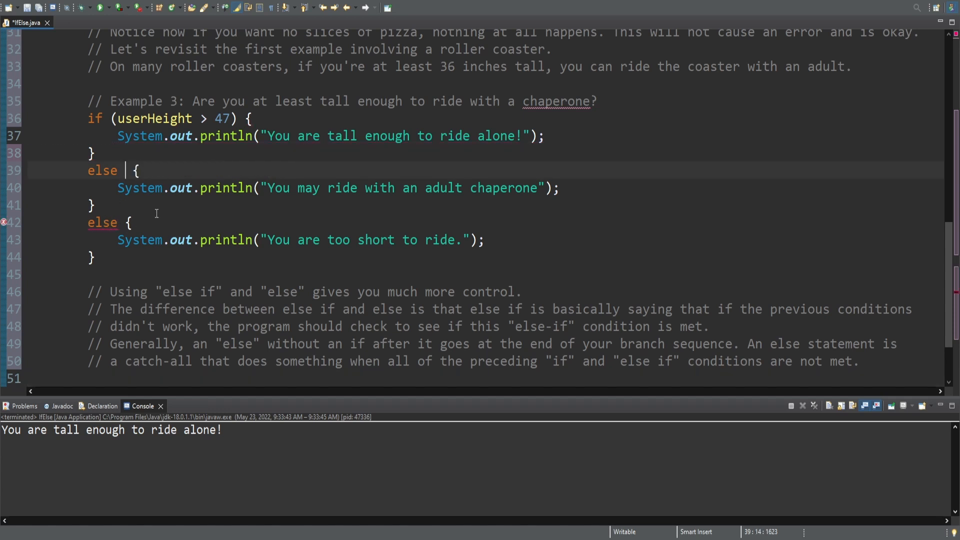
mouse_move(5, 222)
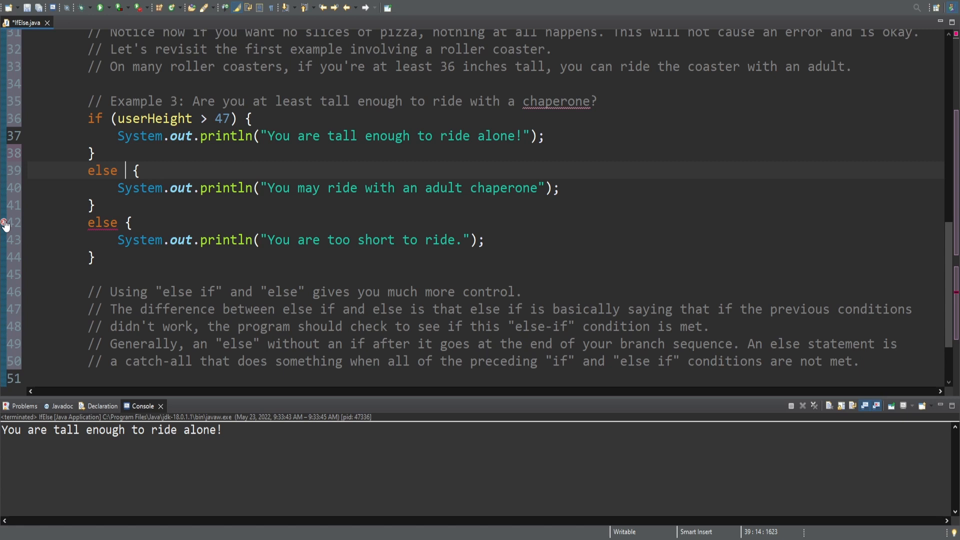
mouse_move(124, 195)
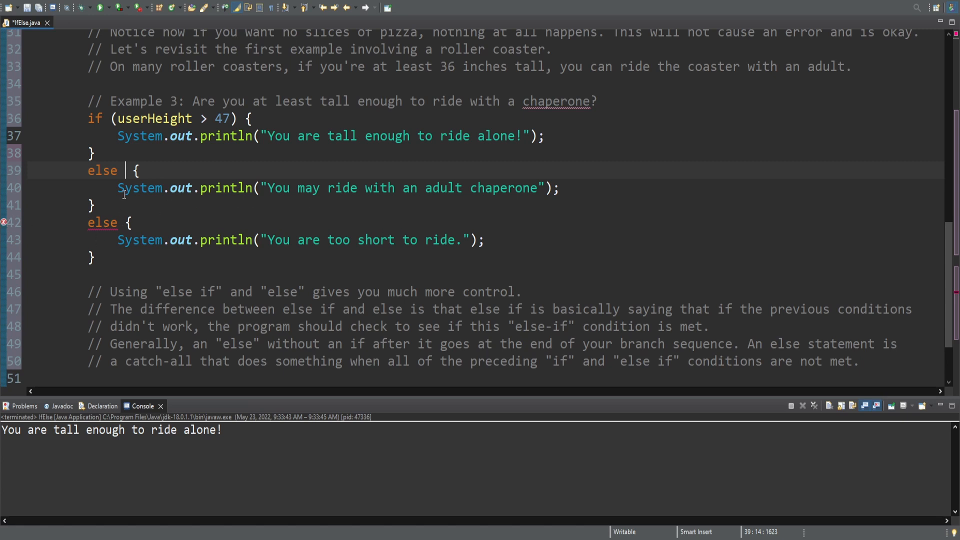
mouse_move(120, 234)
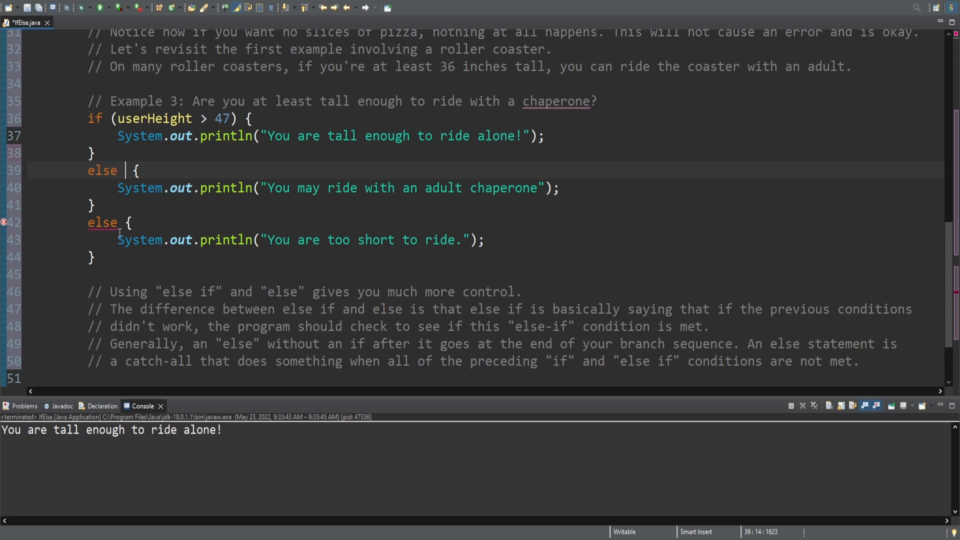
type("(userHeight > 35)")
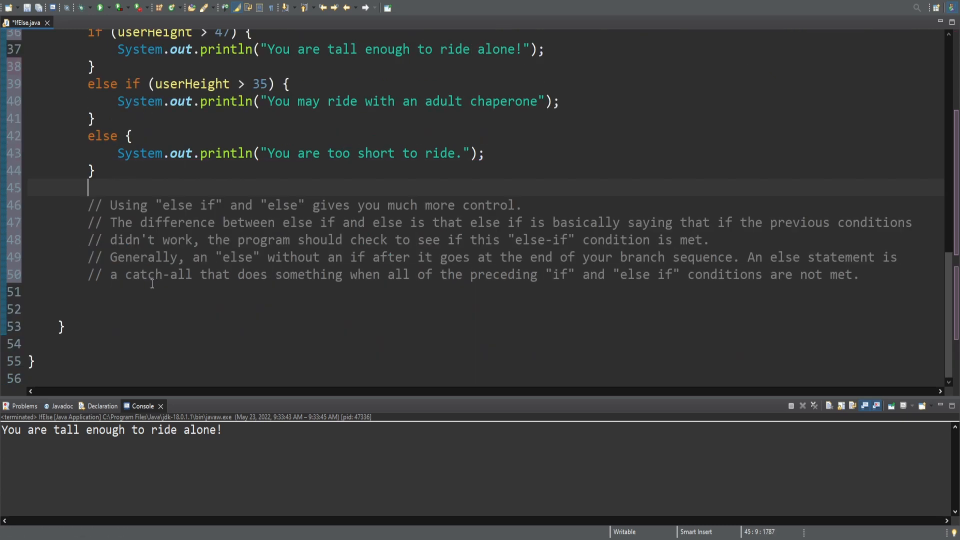
Step: Add comments introducing a practice problem: determine approval from a credit score
left_click(132, 309)
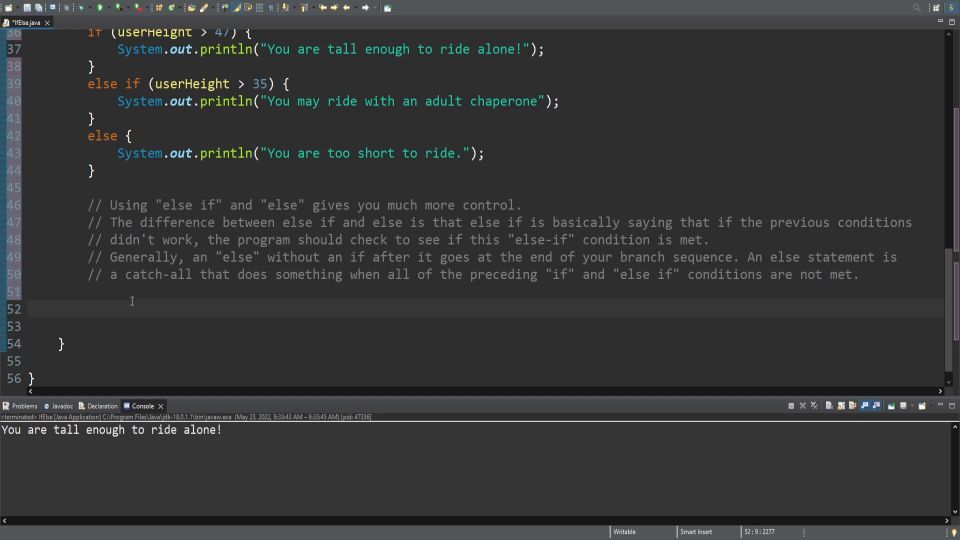
type("// T")
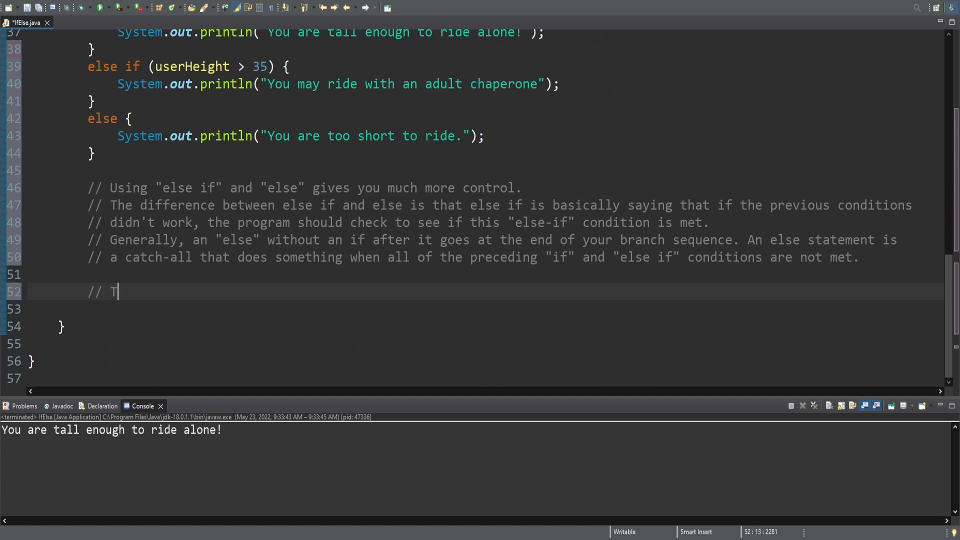
type("o practice, try creating if-else branches to make the following practice problem work:")
type("// Practic")
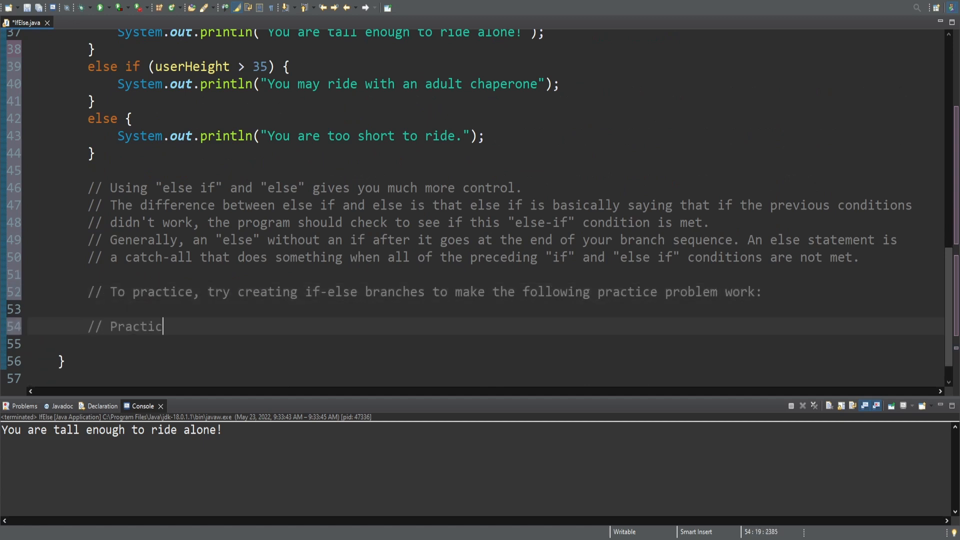
type("e Problem: Create a program that determines if a credit score is high enough to get a new credit card.")
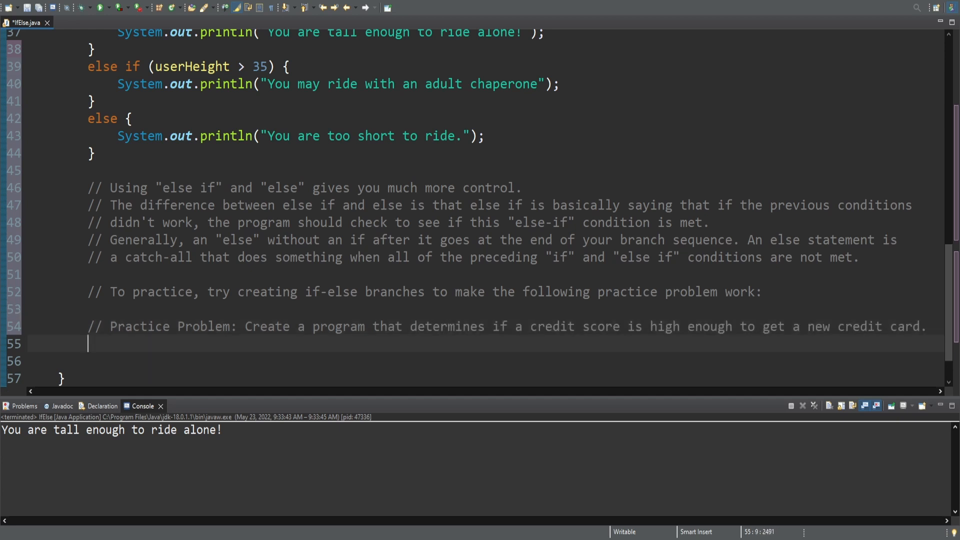
Step: Comment the rules: 700+ automatic approval, 620+ manual review, below 620 automatic rejection
type("// Assume the credi")
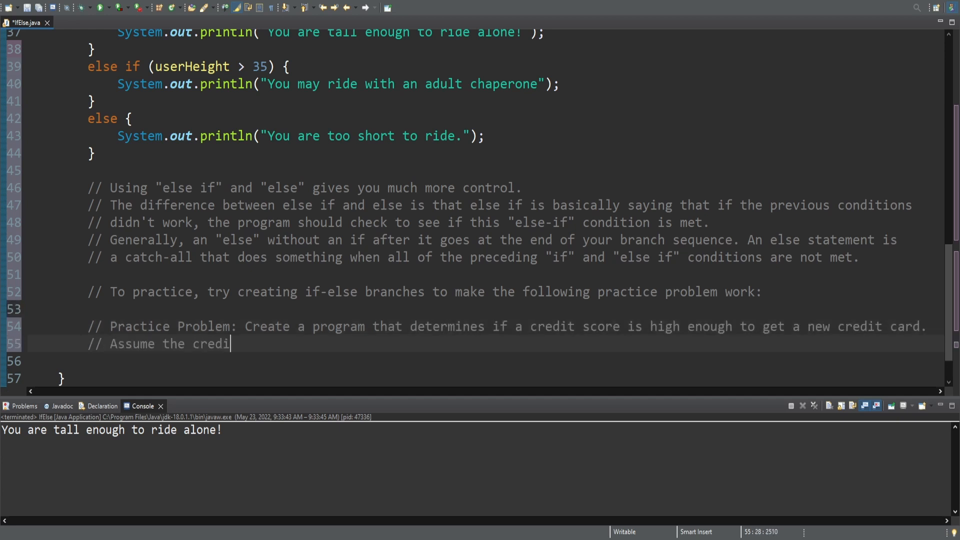
type("t card requires a 700+ for automatic approval and 620+ for a m")
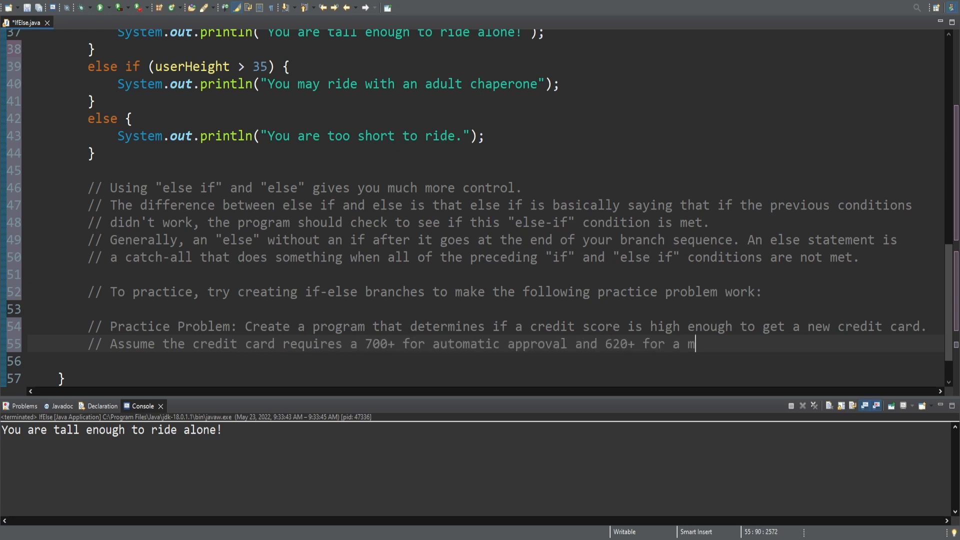
type("anual review.")
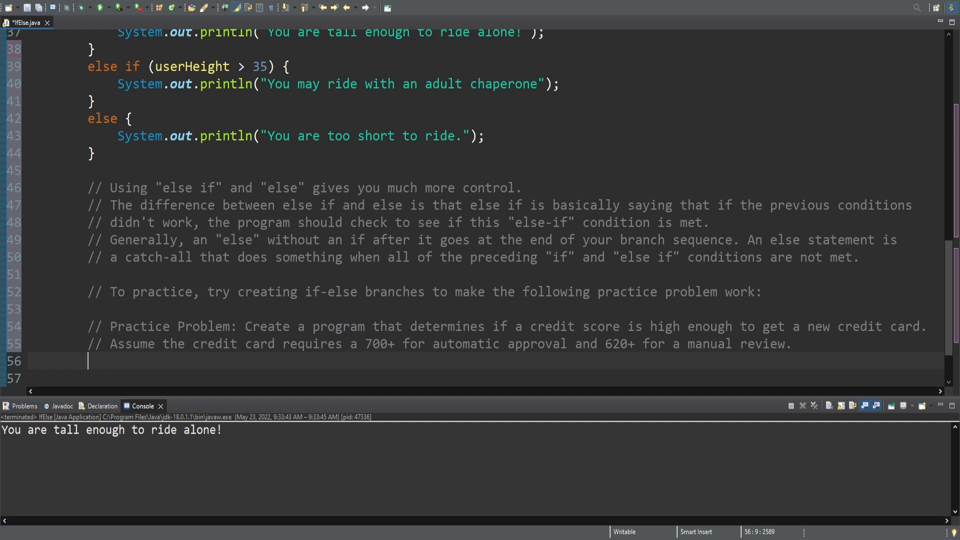
type("// Anything below 620 should be")
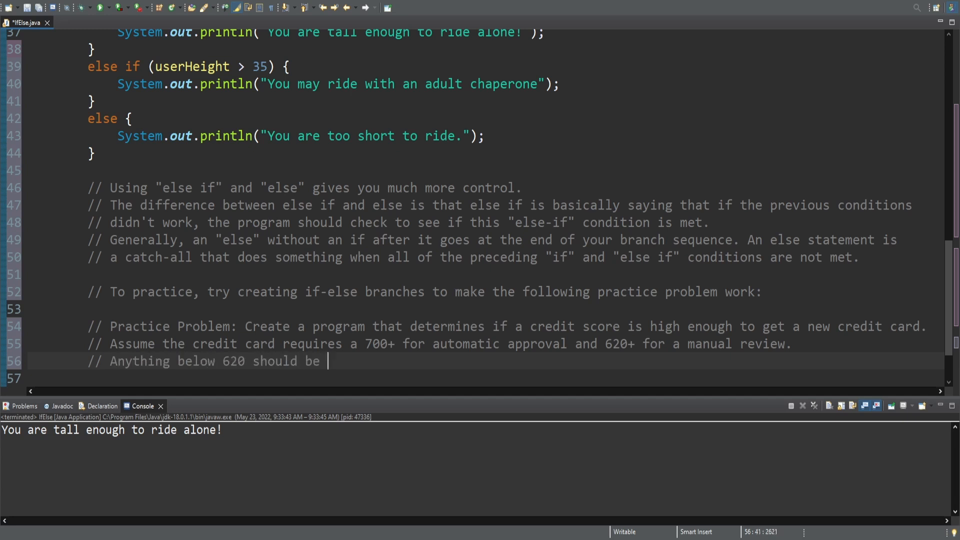
type("an automatic rejection.")
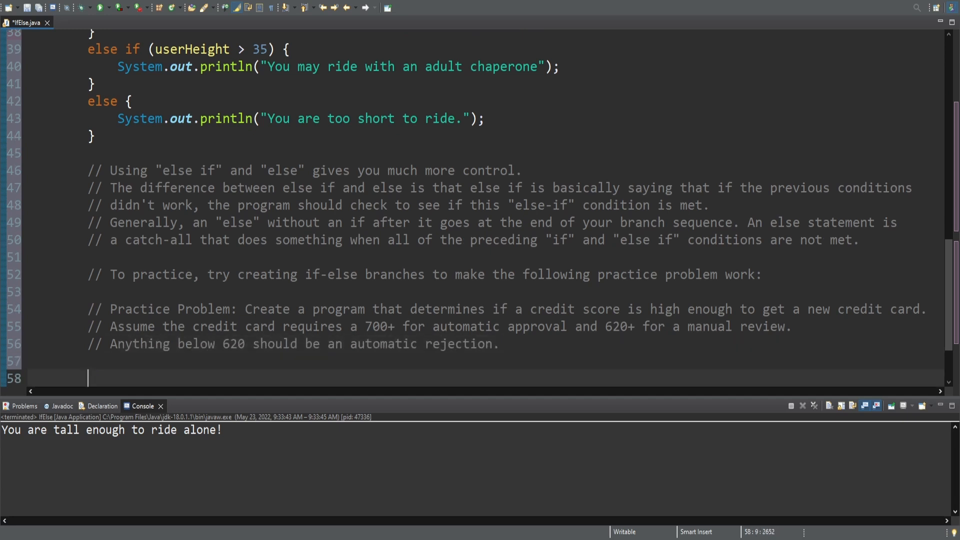
Step: Declare int creditScore and add the '// Your code would go here!' placeholder comment
type("int creditScore;")
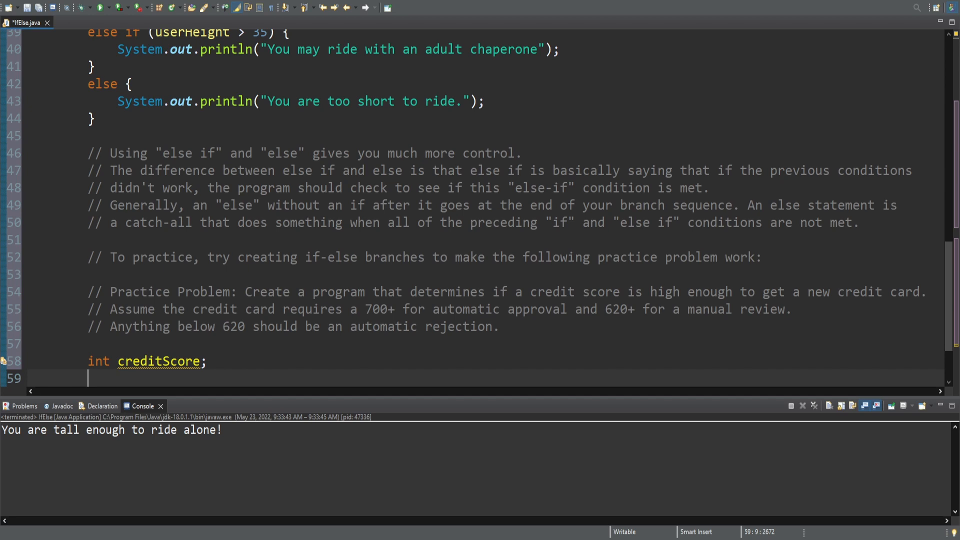
type("// Your code would go here!")
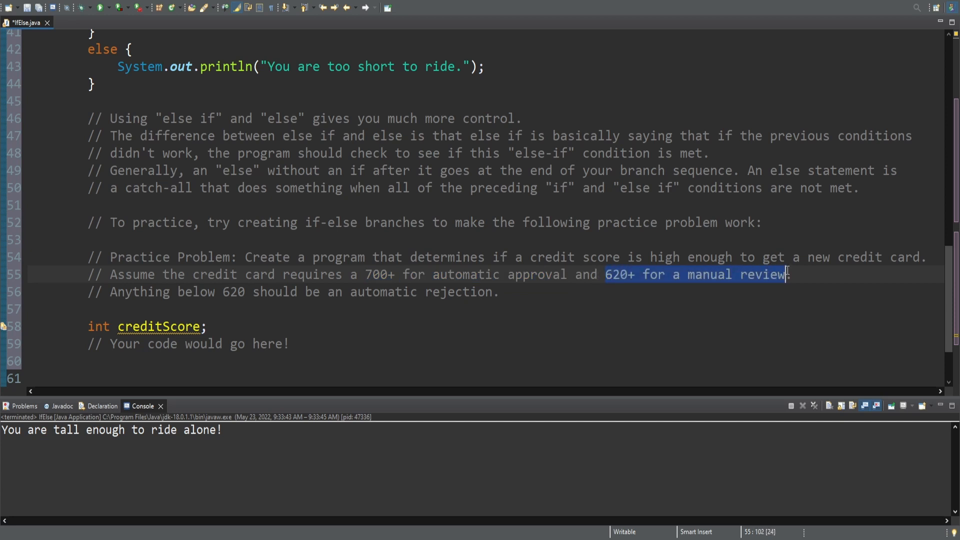
left_click(246, 291)
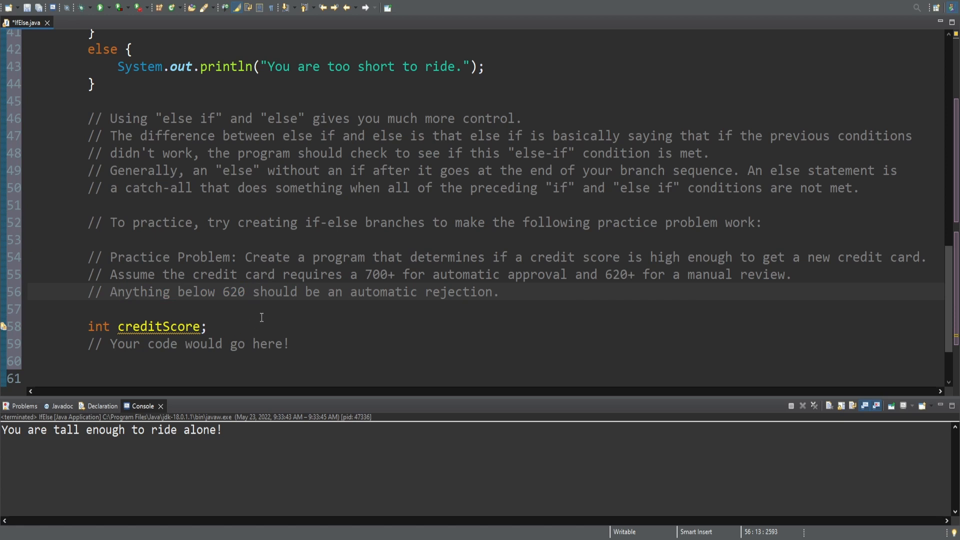
left_click(220, 361)
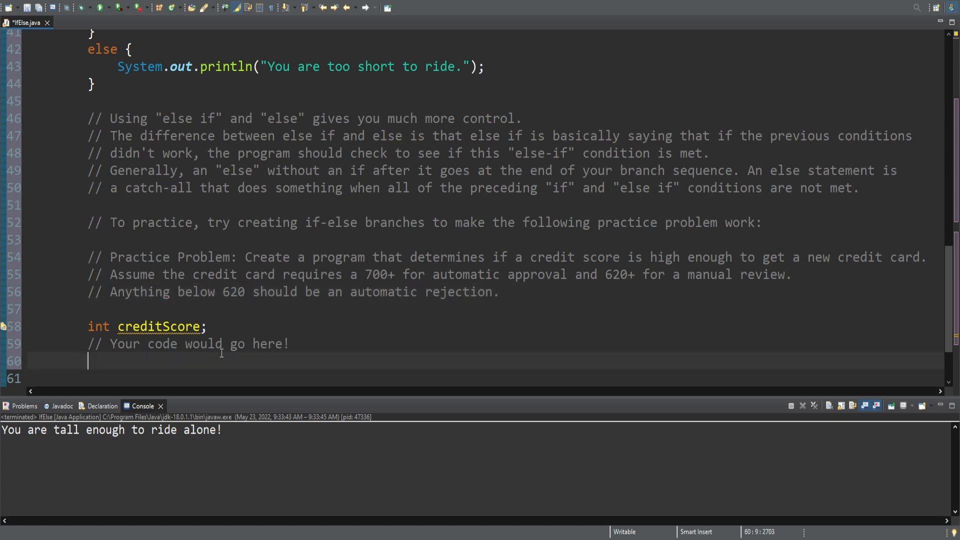
Step: Add comments on testing the given values one at a time before the branches, removing the stray 'fafafa'
type("// When you're finished and ready to test it, use the followi")
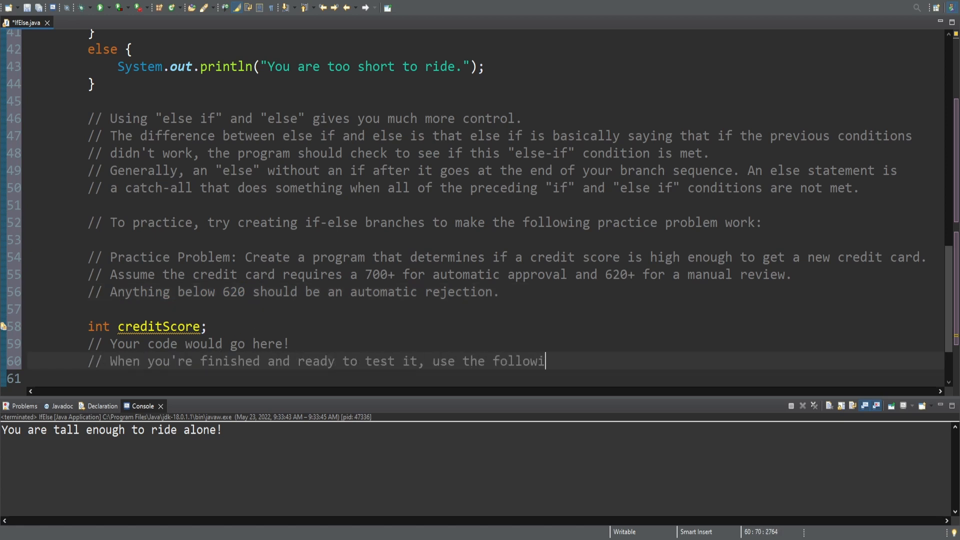
type("ng values and make sure the program works!")
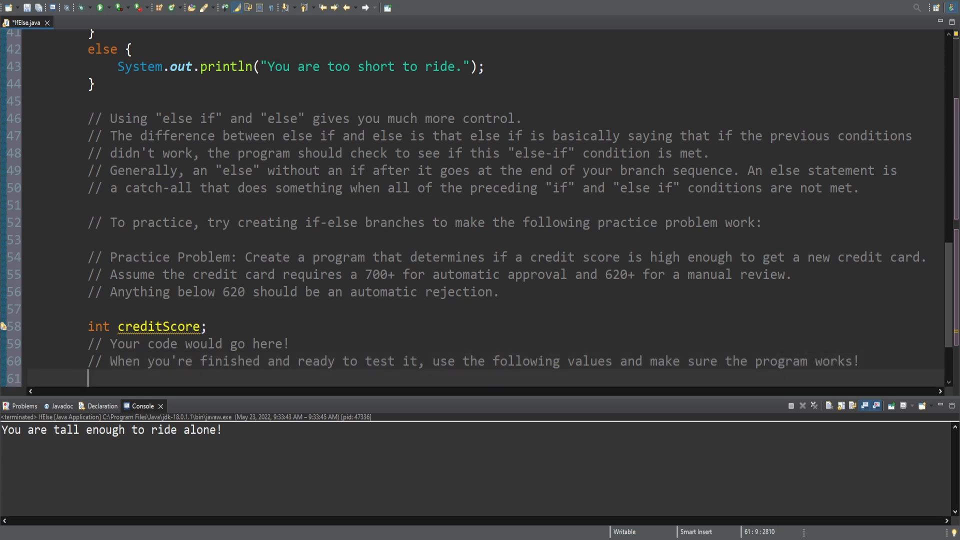
type("// You'll test each of these one at a time, and make sure to put these BEFORE your branches.")
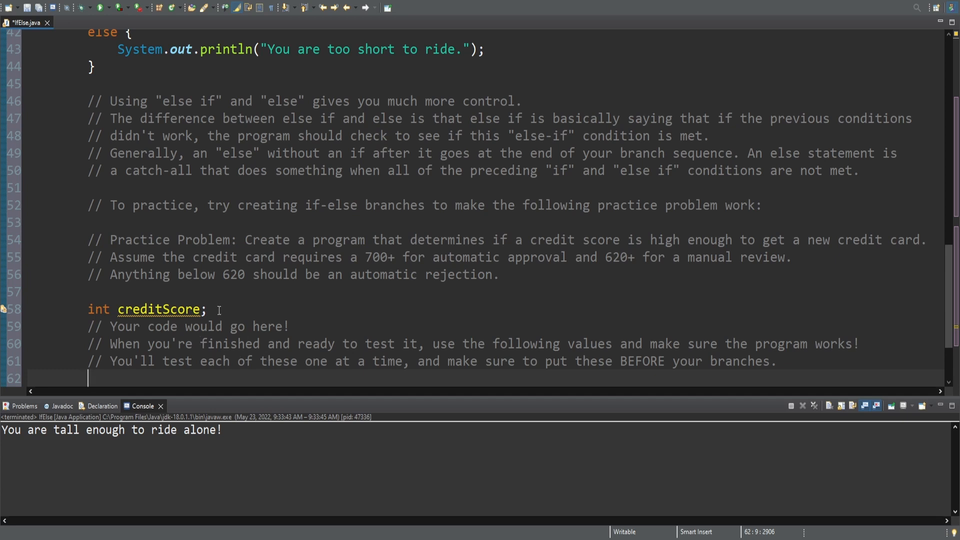
type("fafafa")
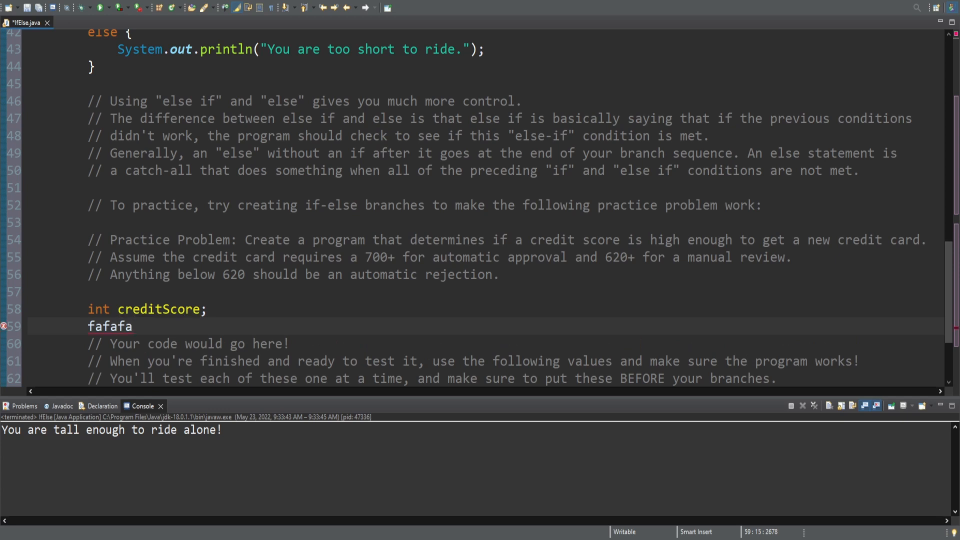
left_click(129, 326)
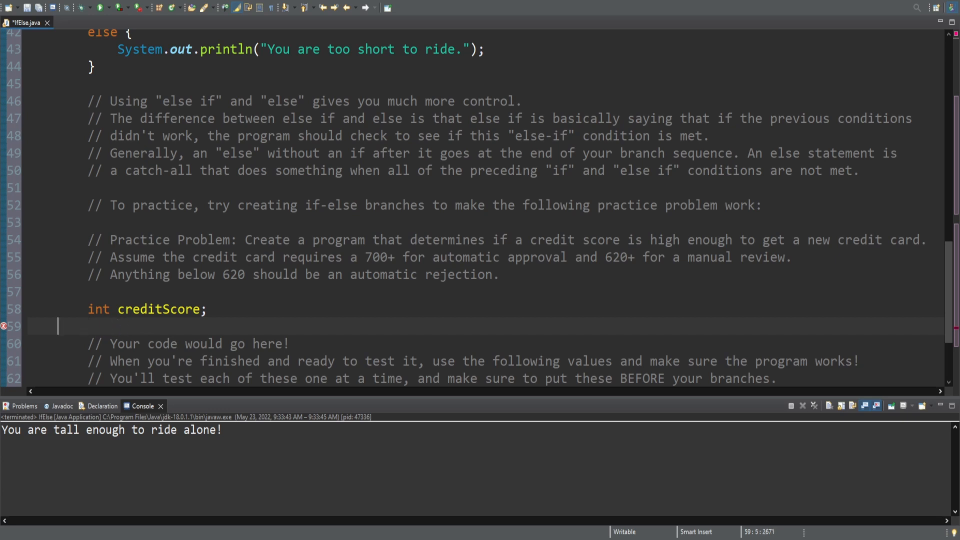
Step: List commented creditScore test values (699 manual review, 620 threshold) and add '// Example of how to format it.'
scroll("down", 3)
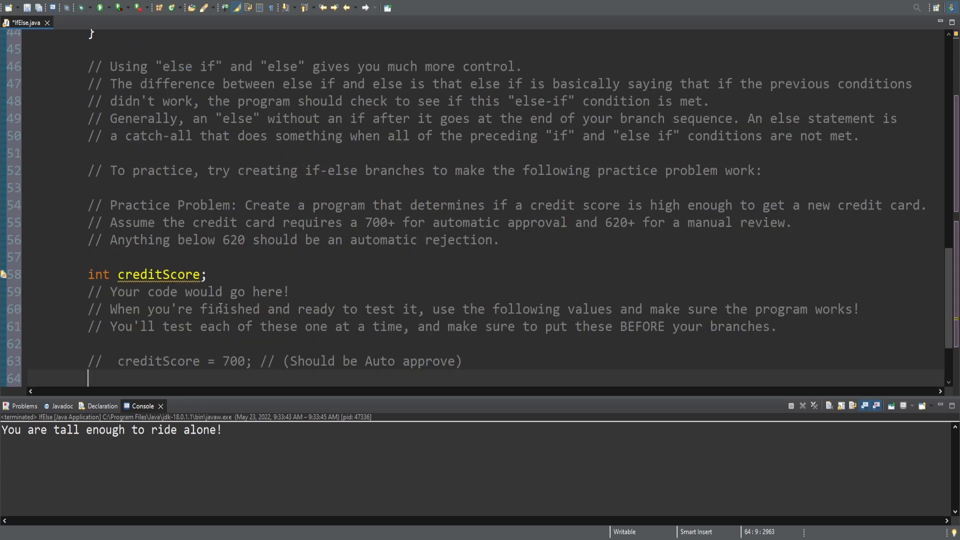
type("//  creditScore = 699; // (Should be manual approve")
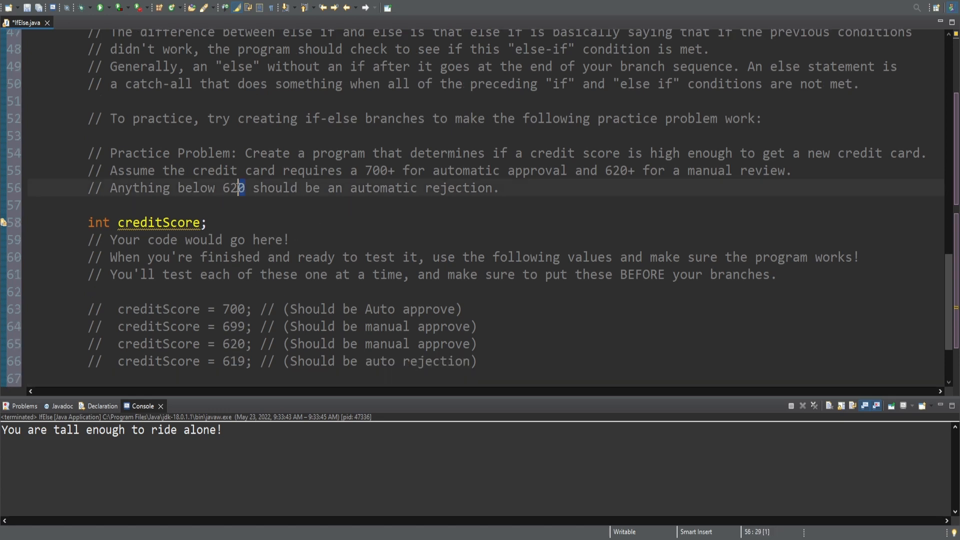
double_click(232, 188)
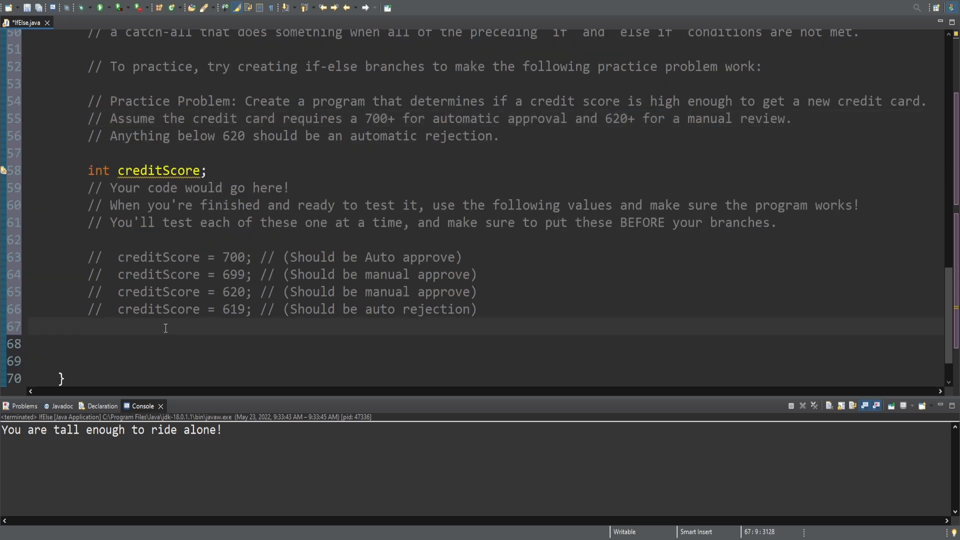
left_click(89, 326)
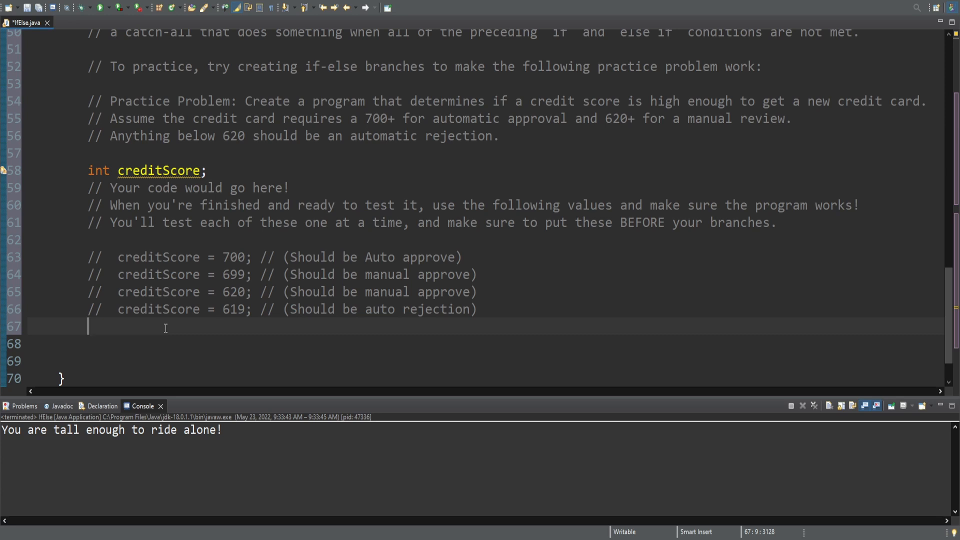
type("// Example of how to format it.")
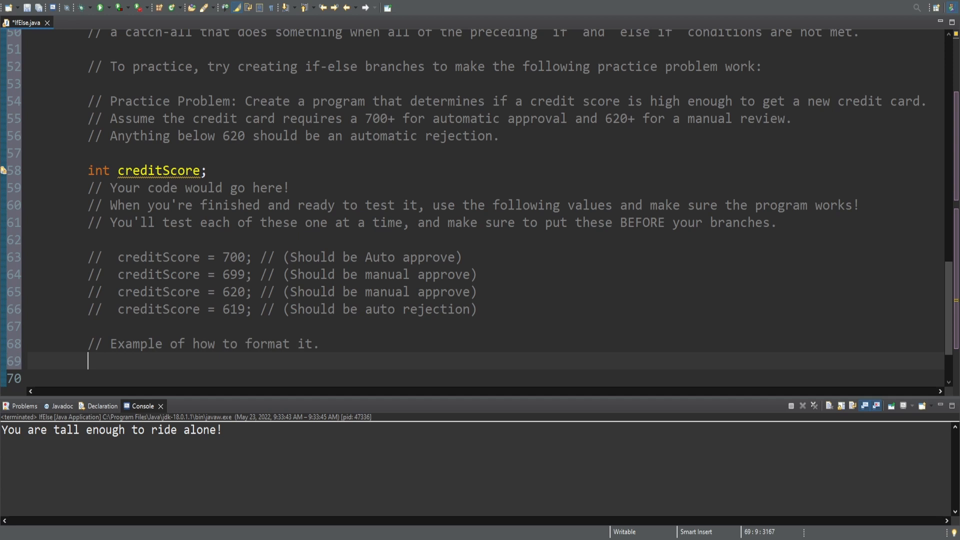
Step: Declare exampleScore = 5 with an if (exampleScore > 4) block printing 'The example is greater than 4.'
type("int exampleScore;")
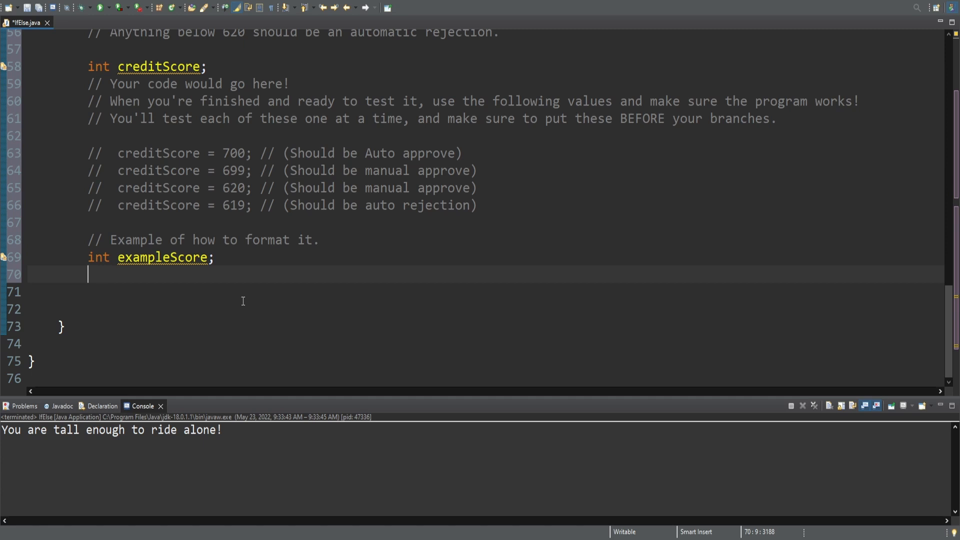
mouse_move(144, 283)
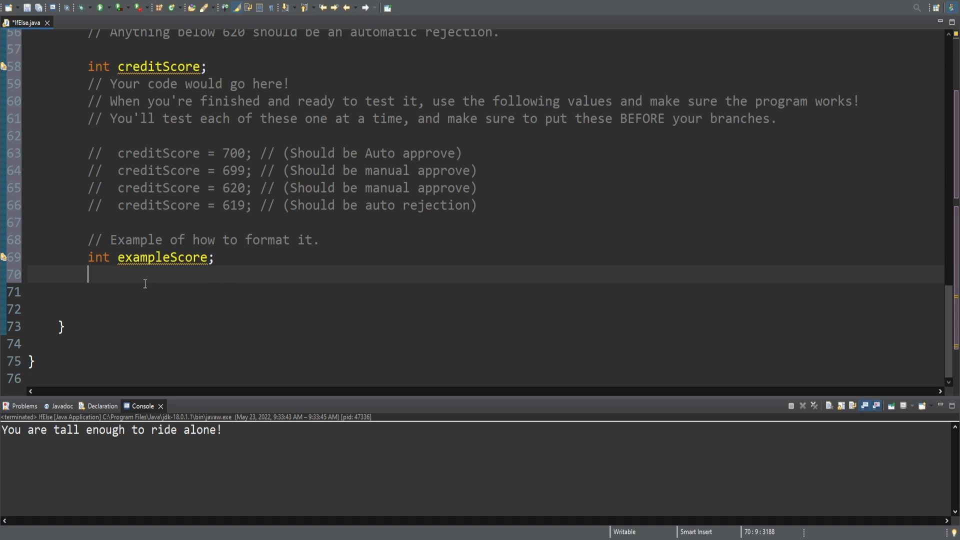
type("exampleScore = 5;")
left_click(485, 292)
type("if (exampleScore > 4) {")
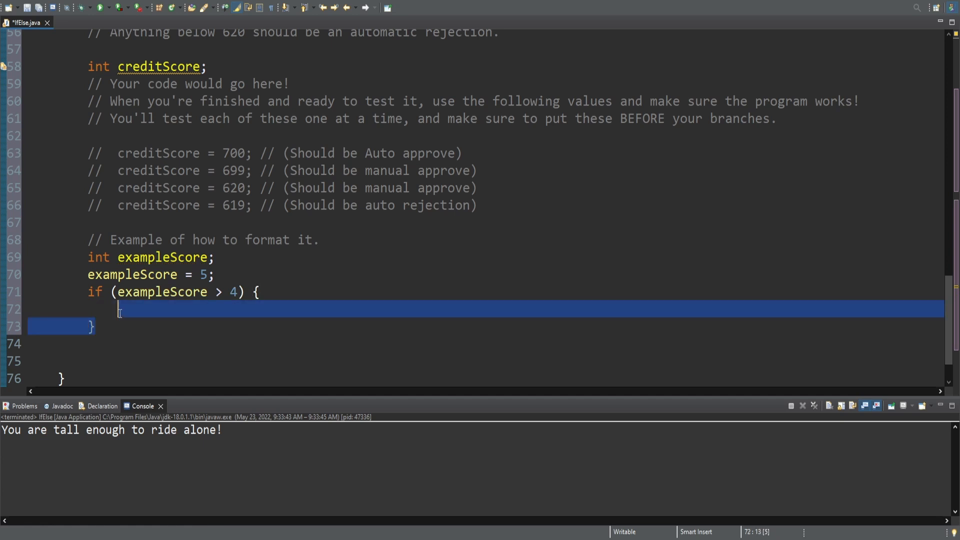
type("System.out.println(\"The example is greater than 4.\");")
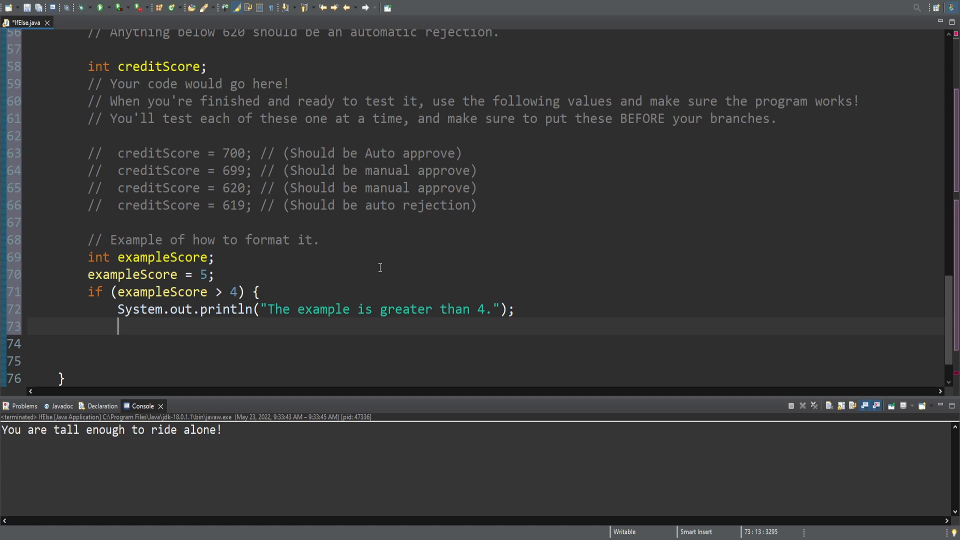
type("}")
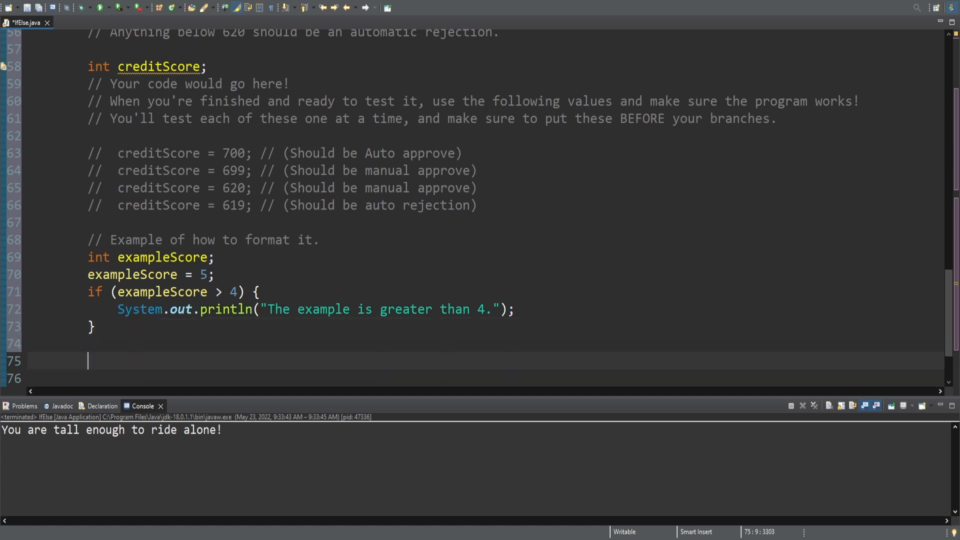
Step: Add the closing comment that if all 4 tests work you deserve apple pie
type("// If all 4 of those work")
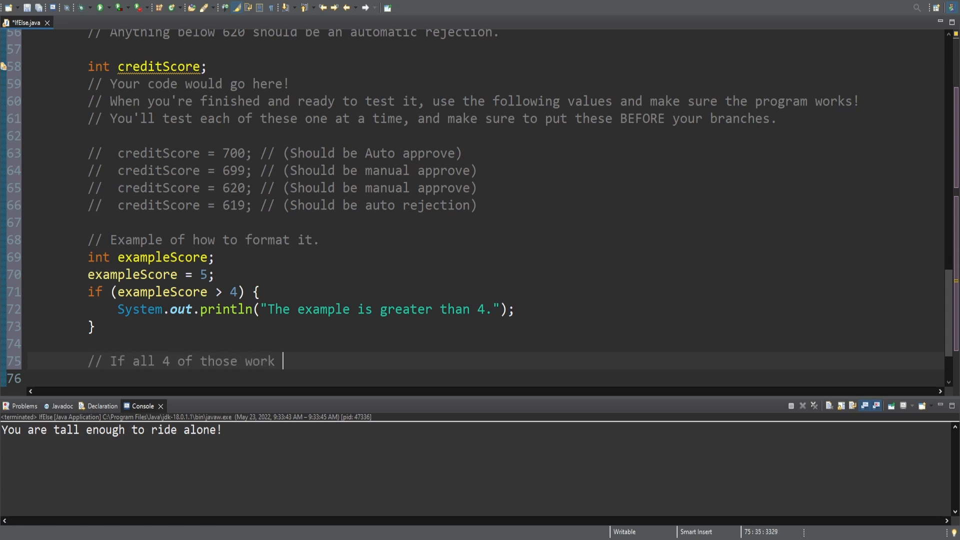
type("as expected, you have created the program correctly and you de")
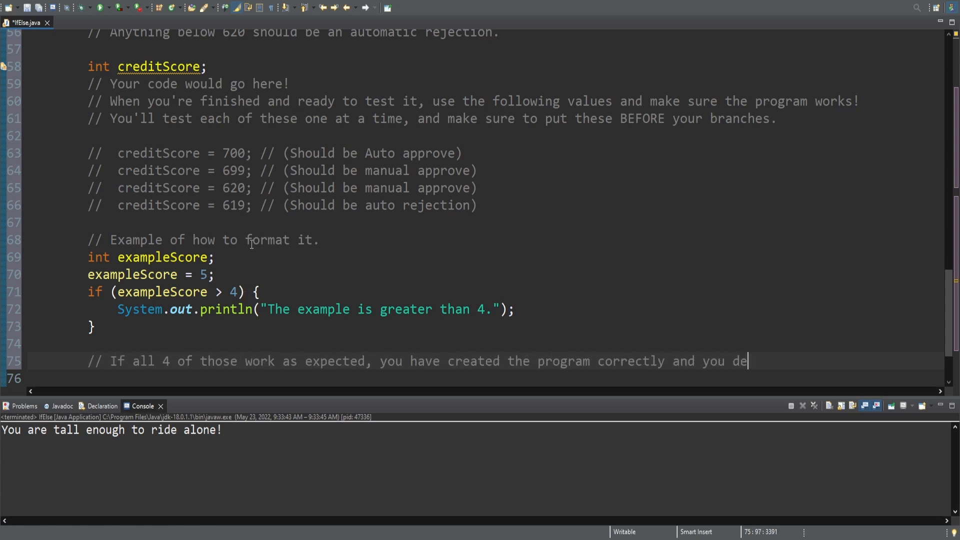
type("serve apple pie!")
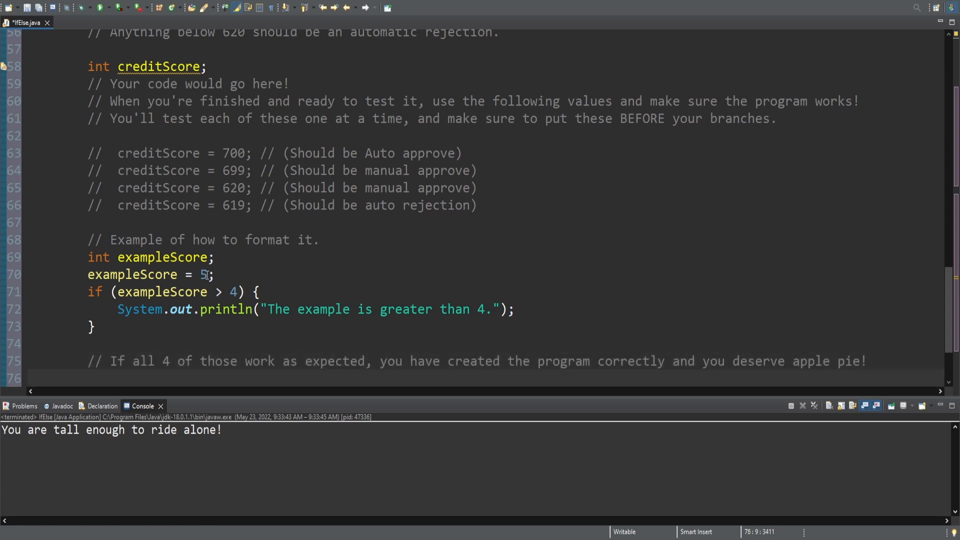
Step: Replace the exampleScore value 5 with 699, then with 620
double_click(204, 274)
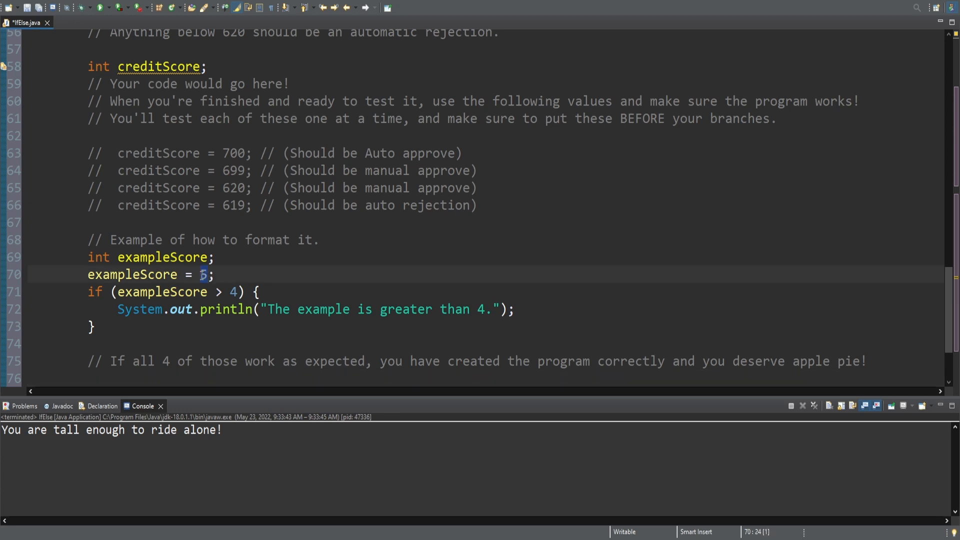
type("99")
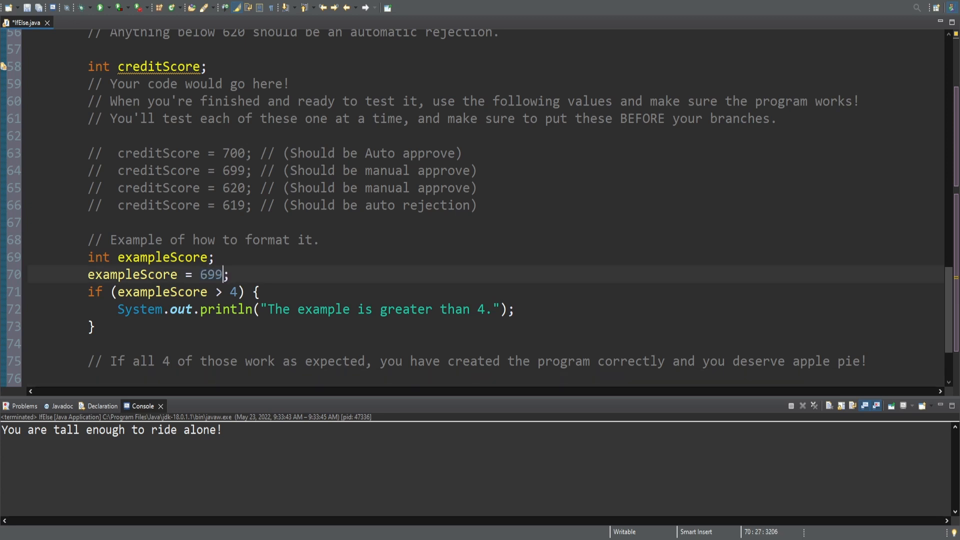
type("620")
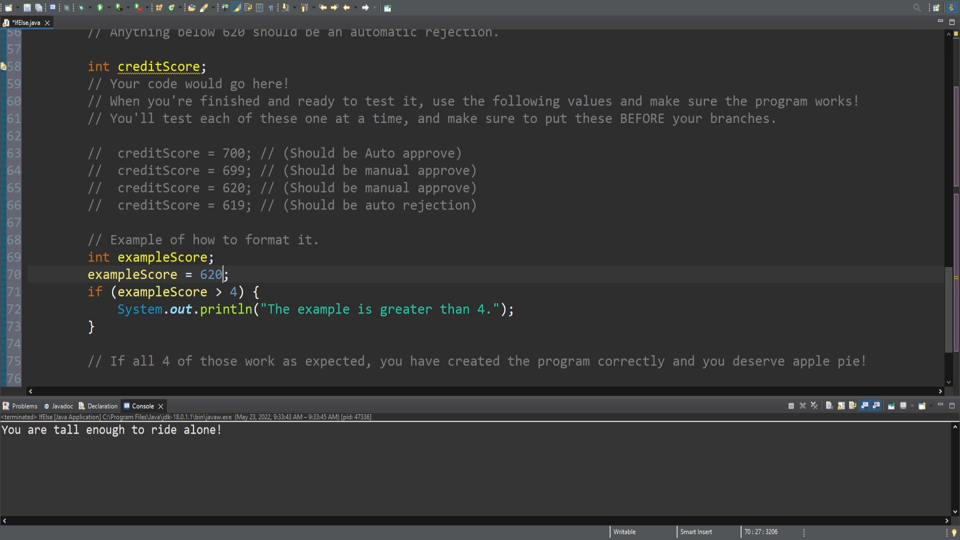
left_click(91, 326)
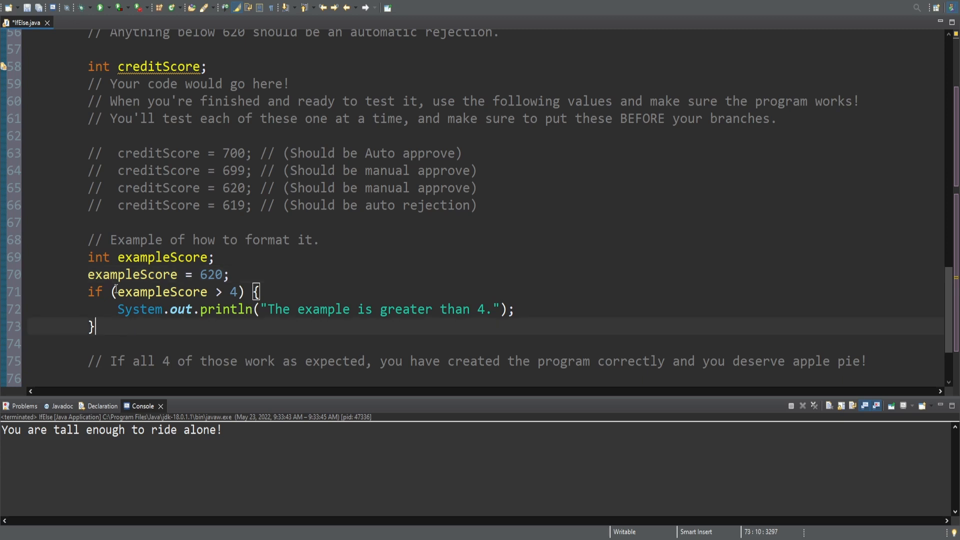
scroll("down", 3)
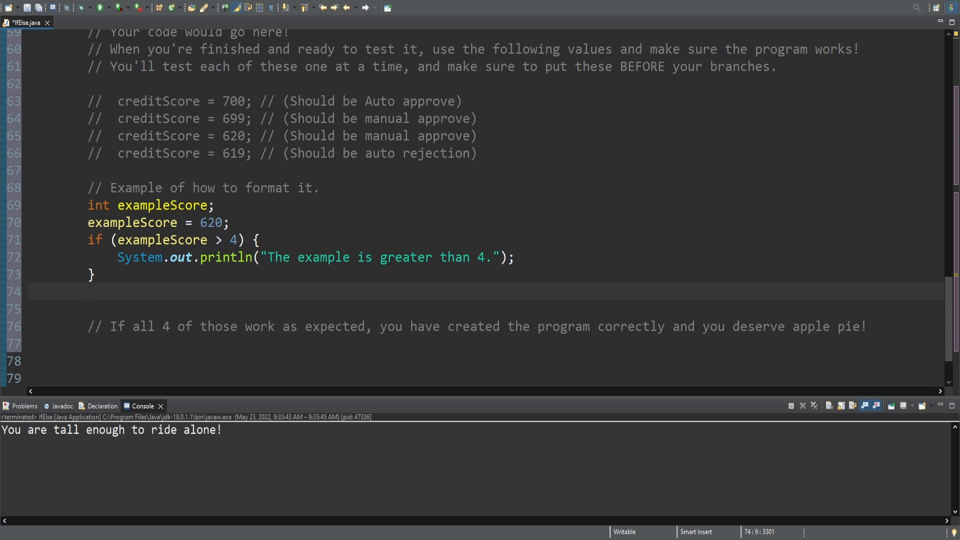
Step: Begin an 'else if' line after the example if block's closing brace
type("else if")
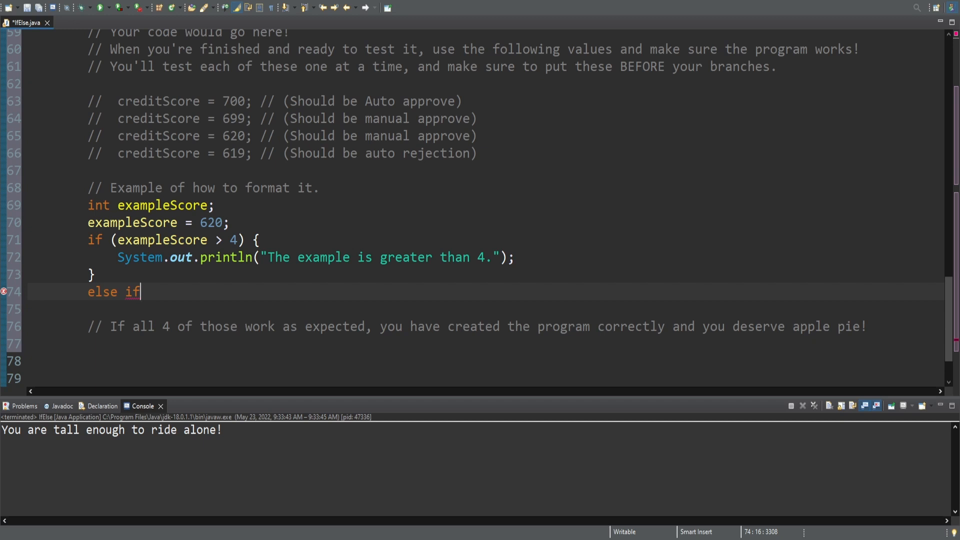
mouse_move(147, 288)
type("else")
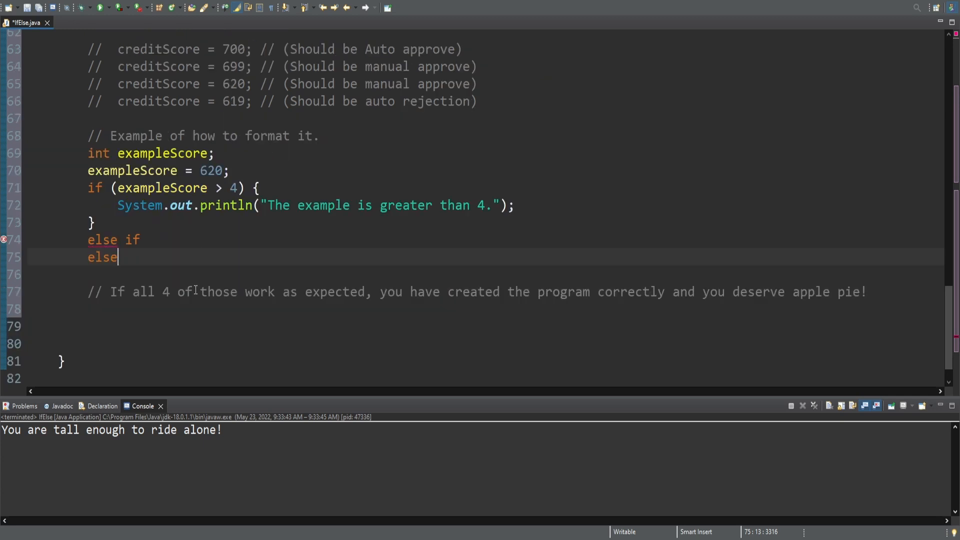
mouse_move(204, 302)
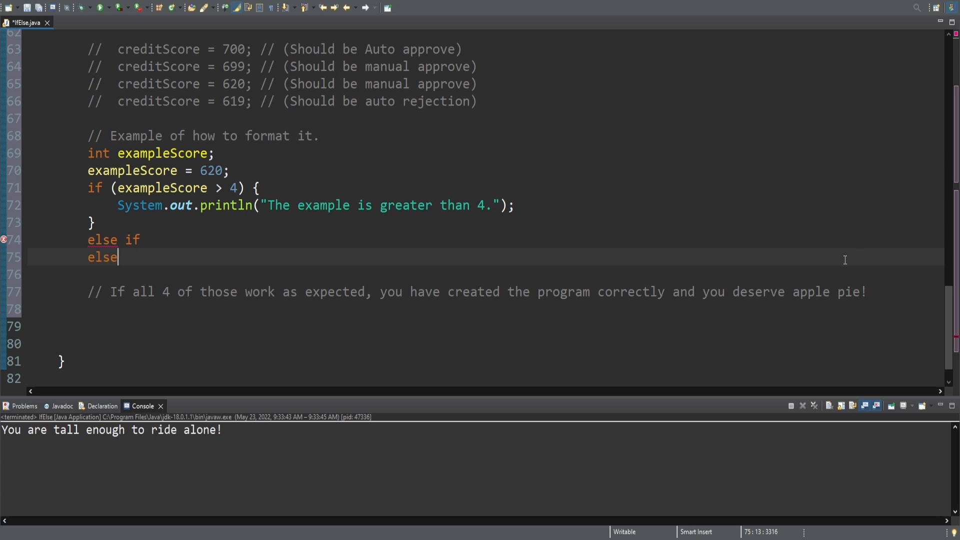
mouse_move(819, 270)
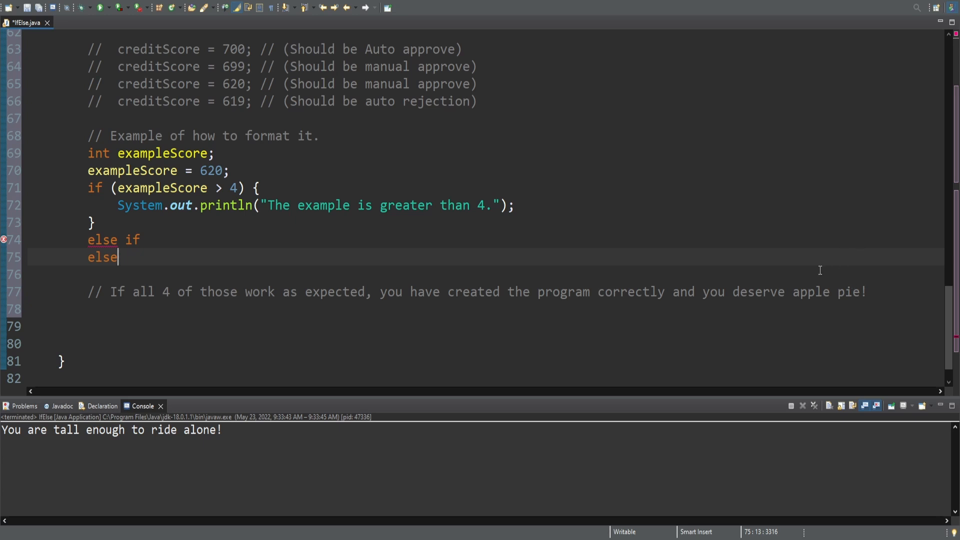